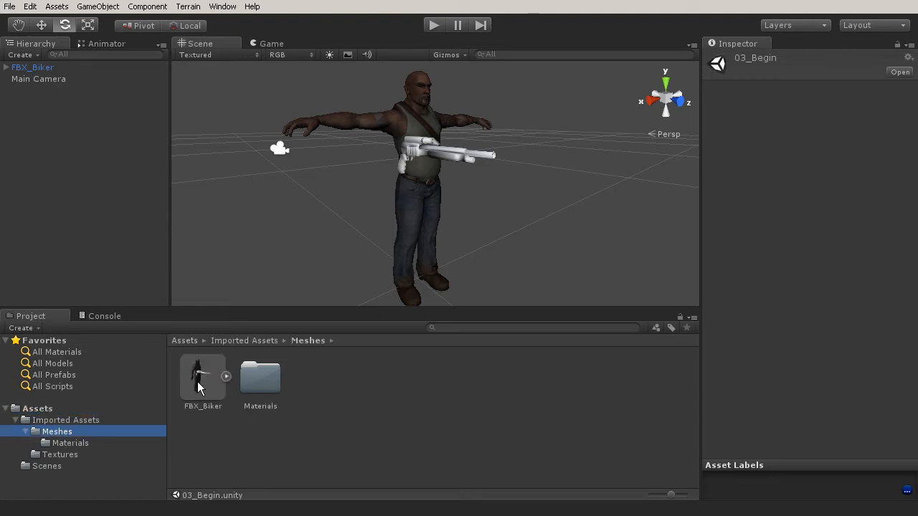
# Select the FBX_Biker asset in the Meshes folder and view its Model import settings
pyautogui.click(202, 375)
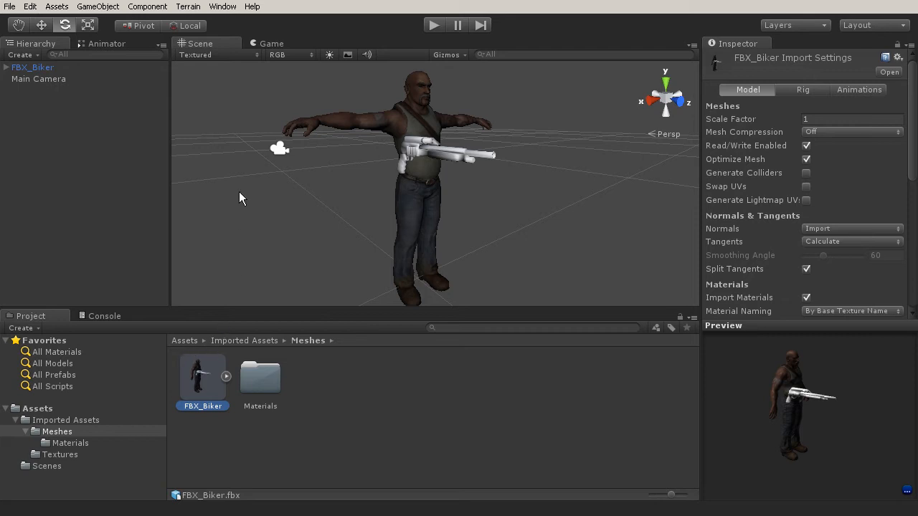
pyautogui.moveTo(738, 128)
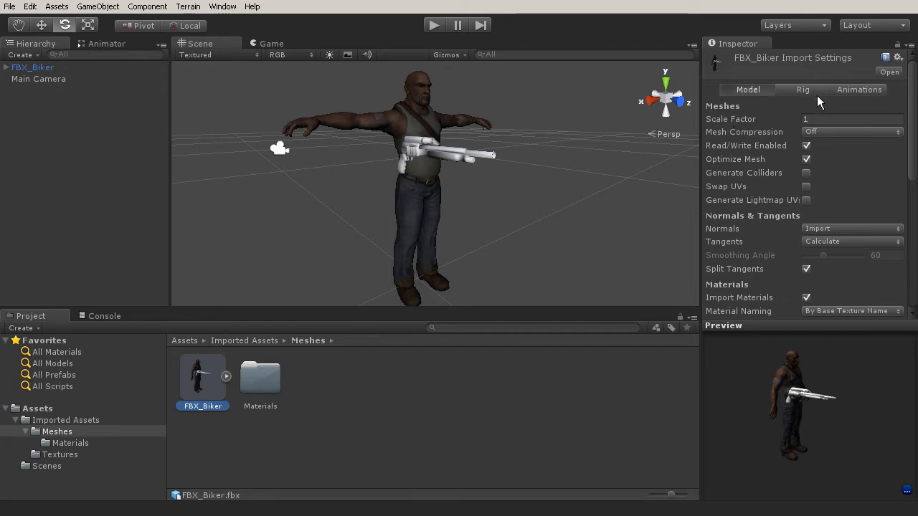
pyautogui.moveTo(773, 119)
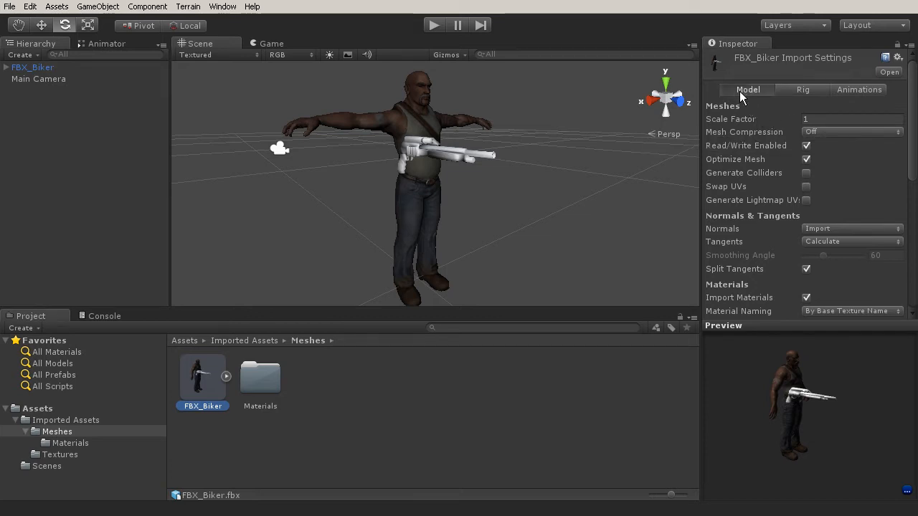
pyautogui.click(849, 119)
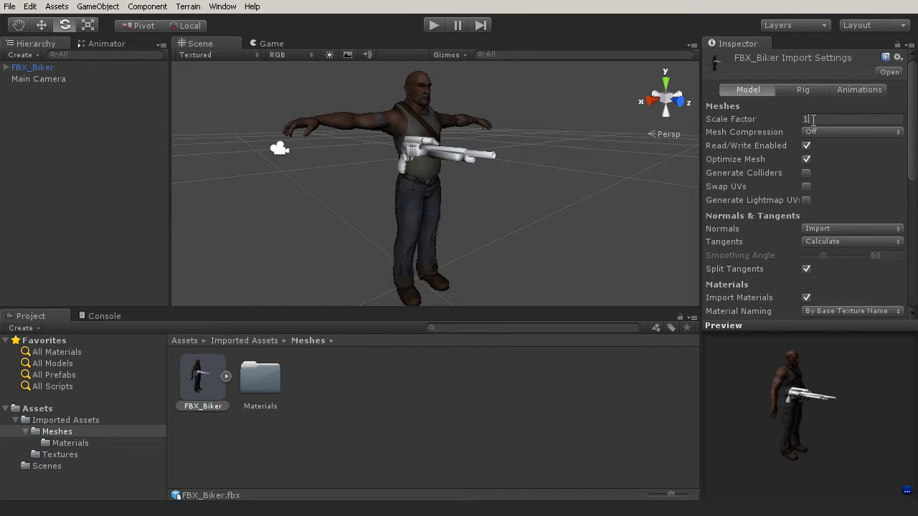
pyautogui.scroll(-3)
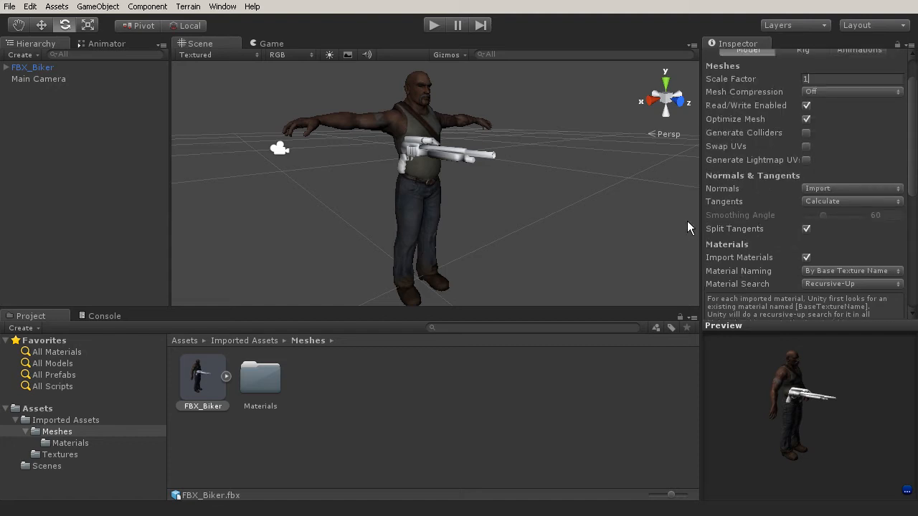
pyautogui.moveTo(430, 117)
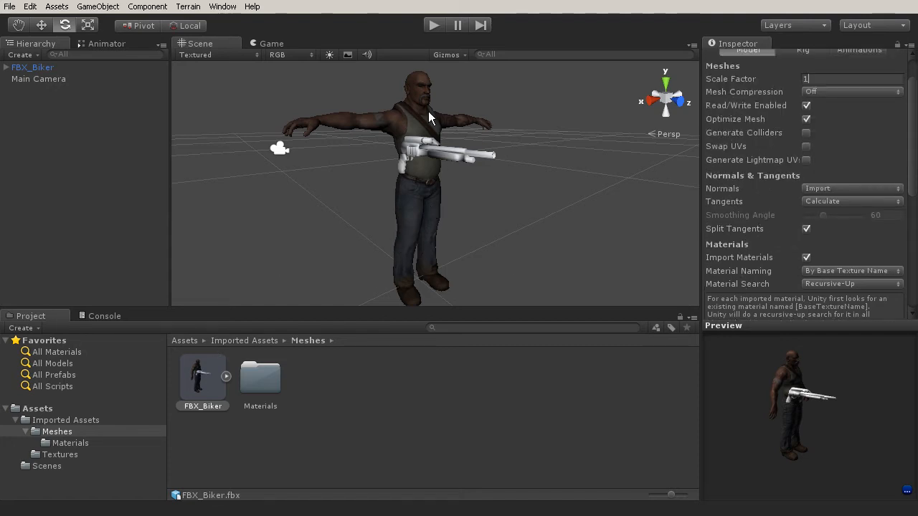
pyautogui.moveTo(407, 256)
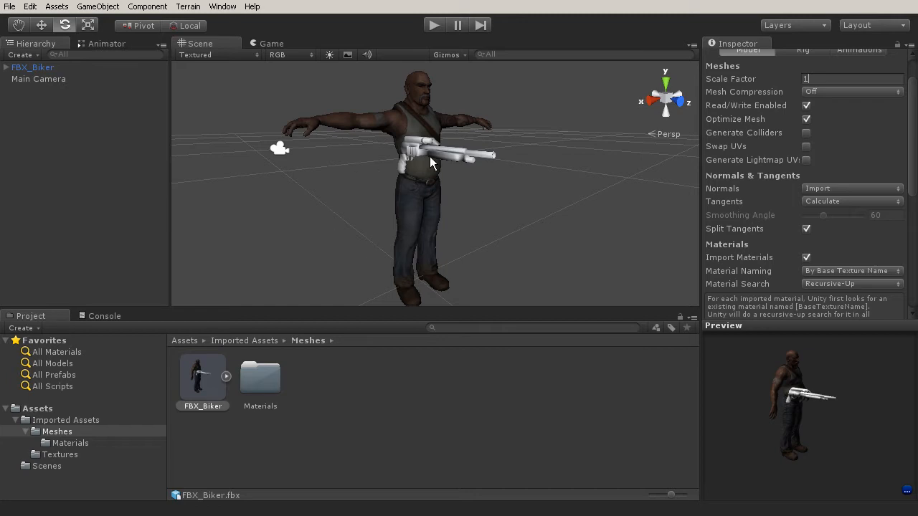
pyautogui.moveTo(442, 195)
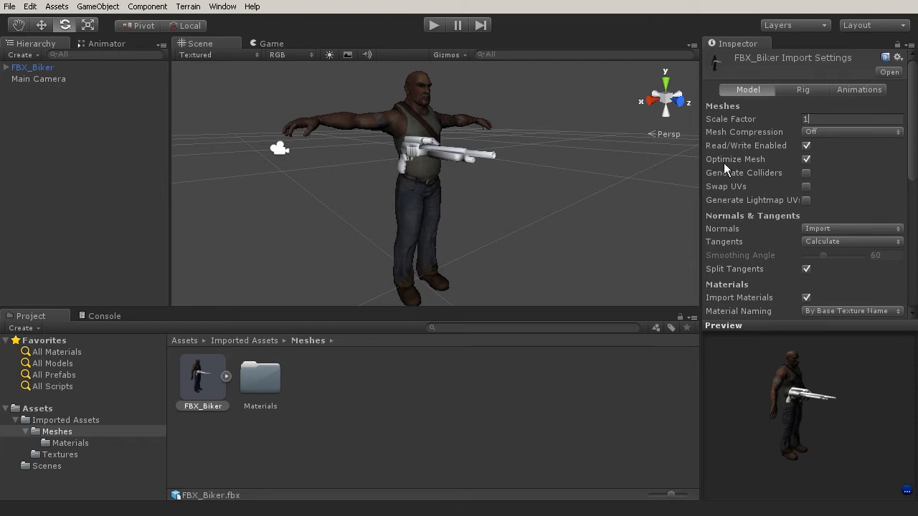
# Switch the FBX_Biker import settings to the Rig section, showing a Generic animation type
pyautogui.click(803, 89)
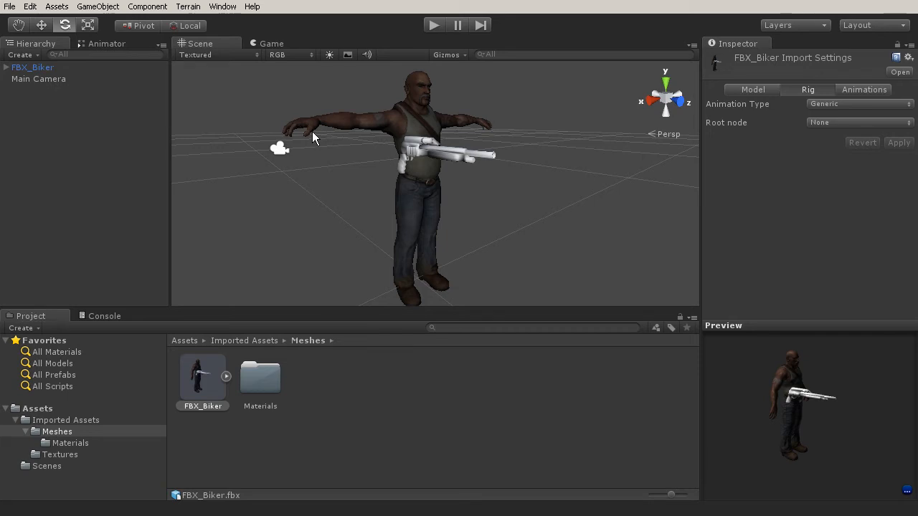
pyautogui.moveTo(723, 109)
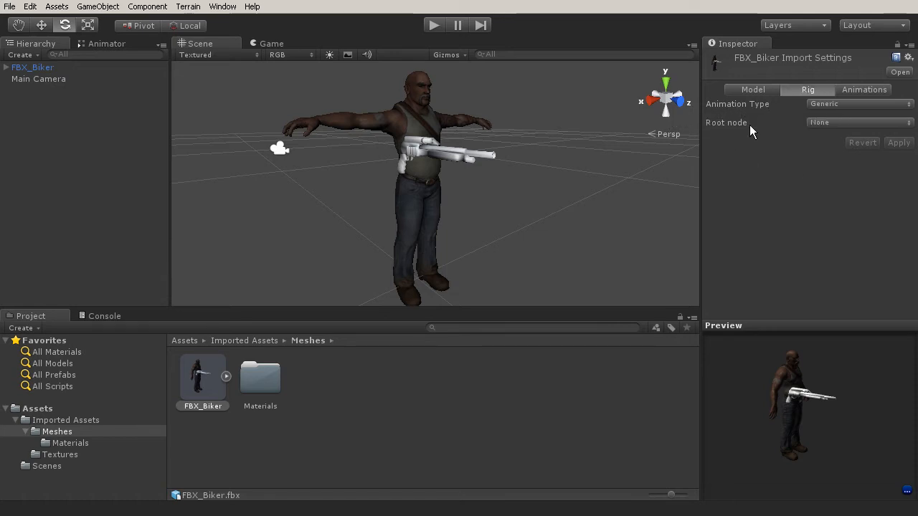
pyautogui.moveTo(705, 106)
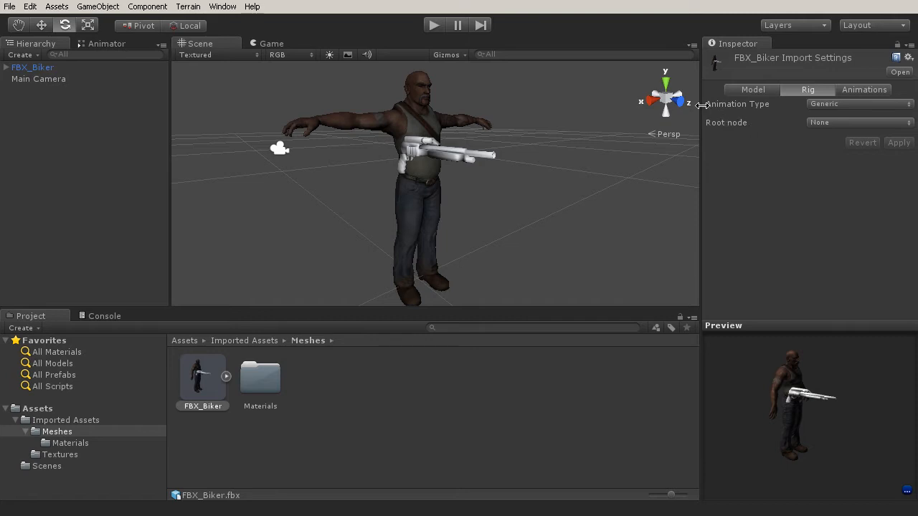
pyautogui.moveTo(739, 104)
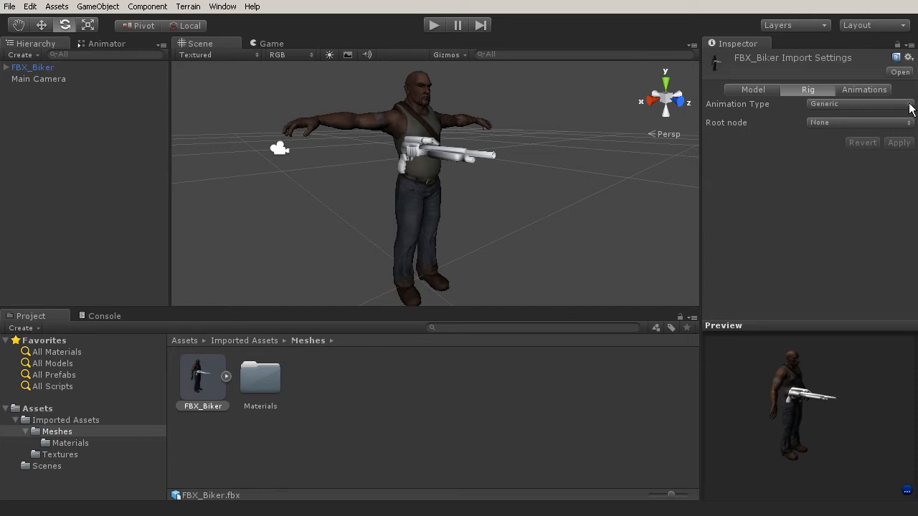
# List the Animation Type choices None, Legacy, Generic and Humanoid for the rig
pyautogui.click(858, 103)
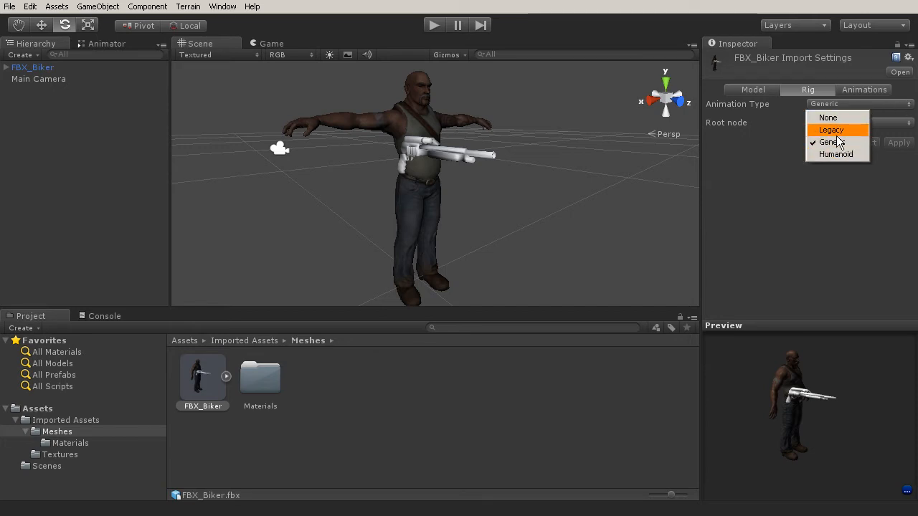
pyautogui.moveTo(831, 129)
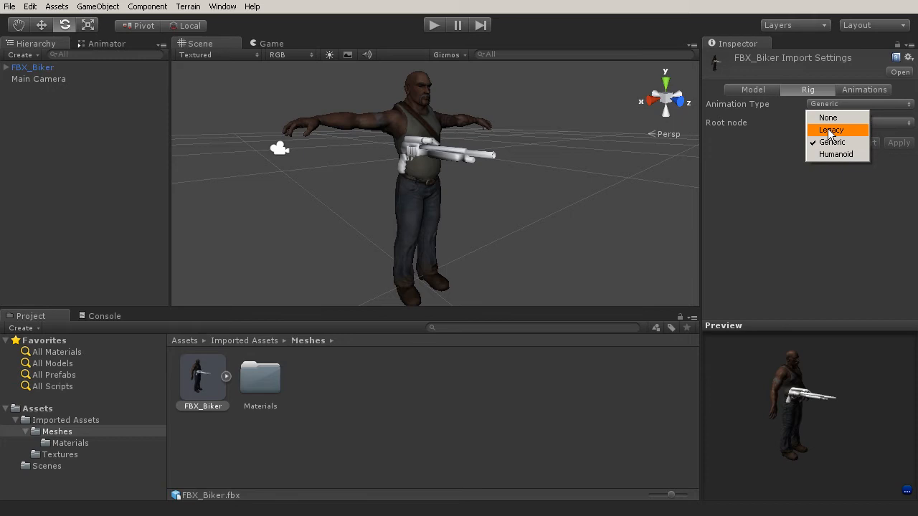
pyautogui.moveTo(853, 155)
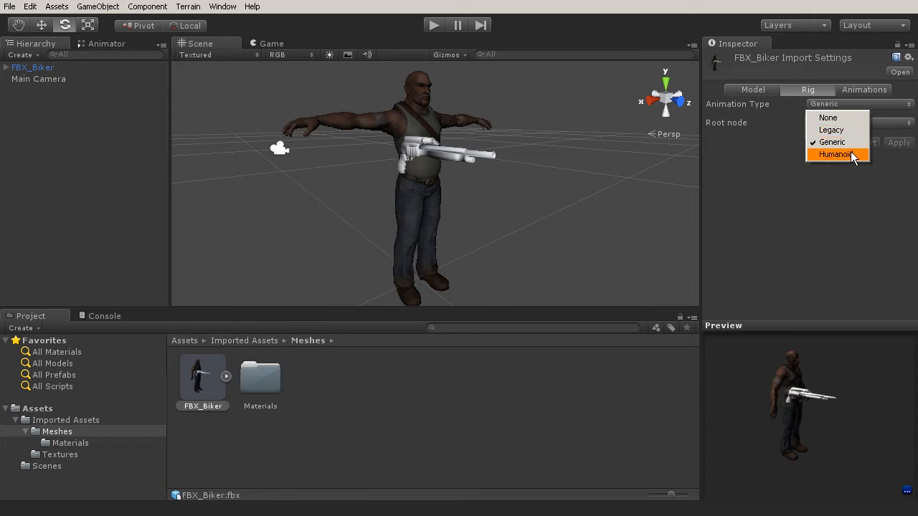
pyautogui.moveTo(837, 142)
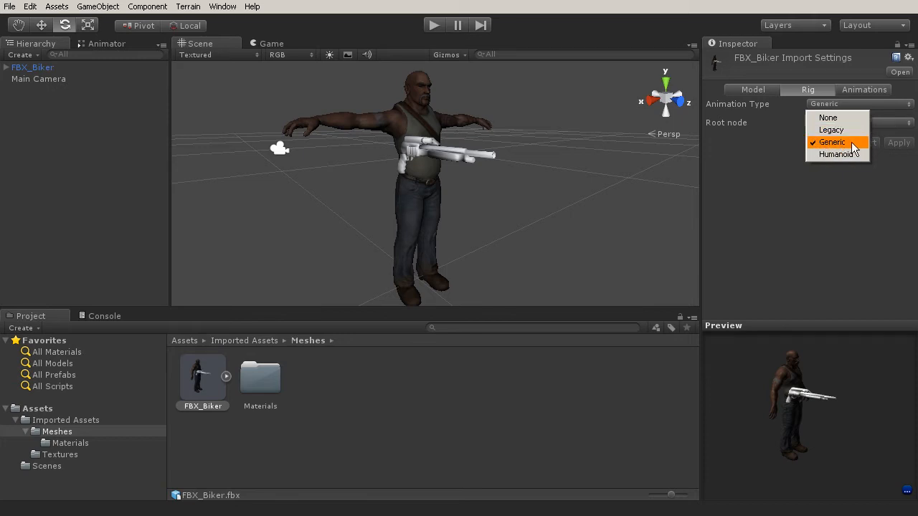
pyautogui.moveTo(832, 129)
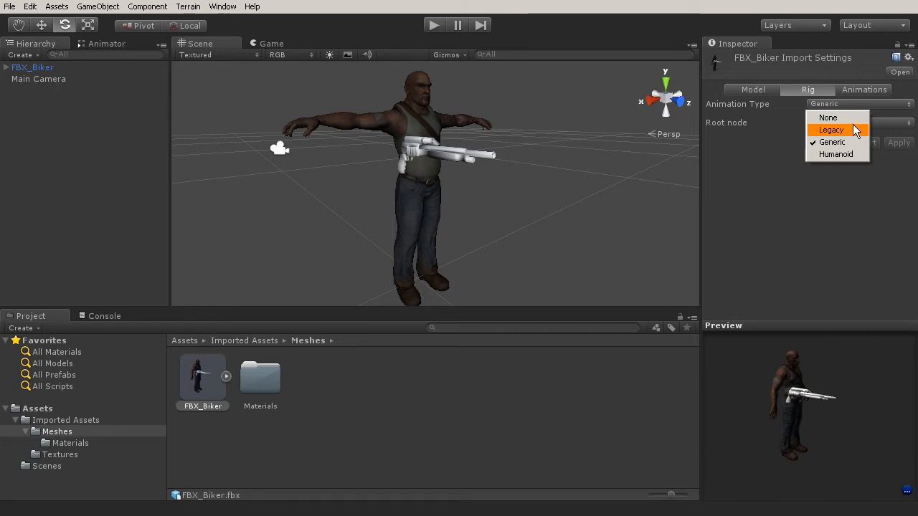
pyautogui.moveTo(474, 185)
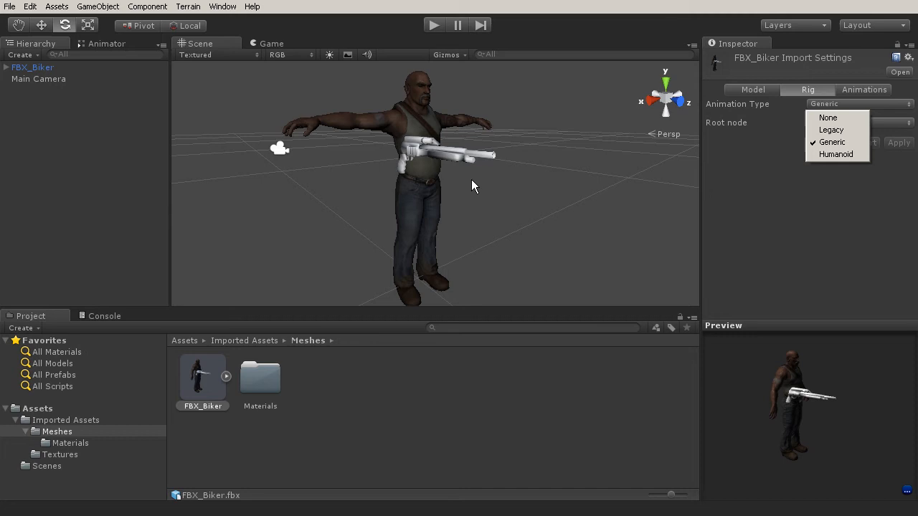
pyautogui.moveTo(519, 150)
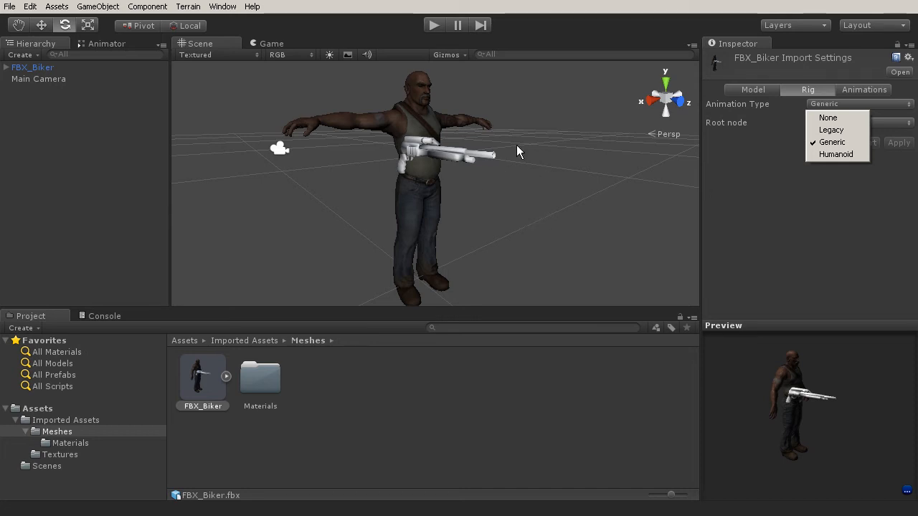
pyautogui.moveTo(496, 164)
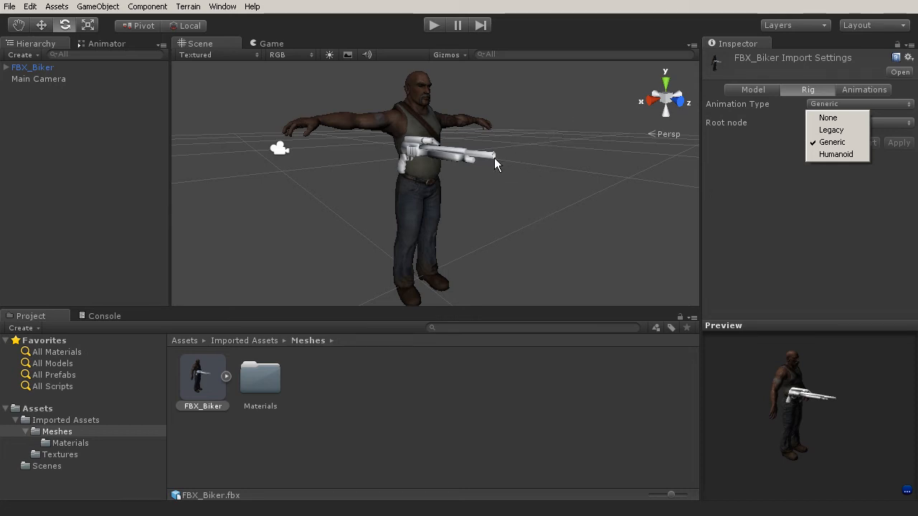
pyautogui.moveTo(529, 138)
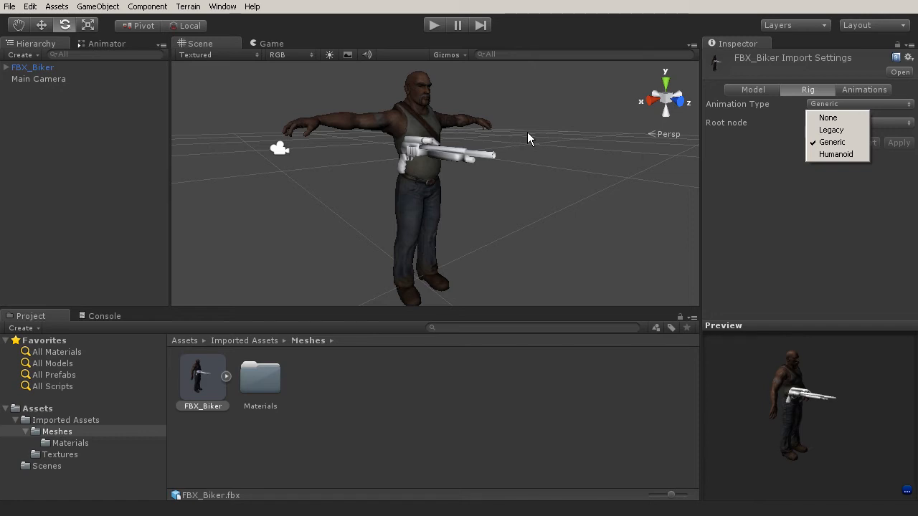
pyautogui.moveTo(379, 118)
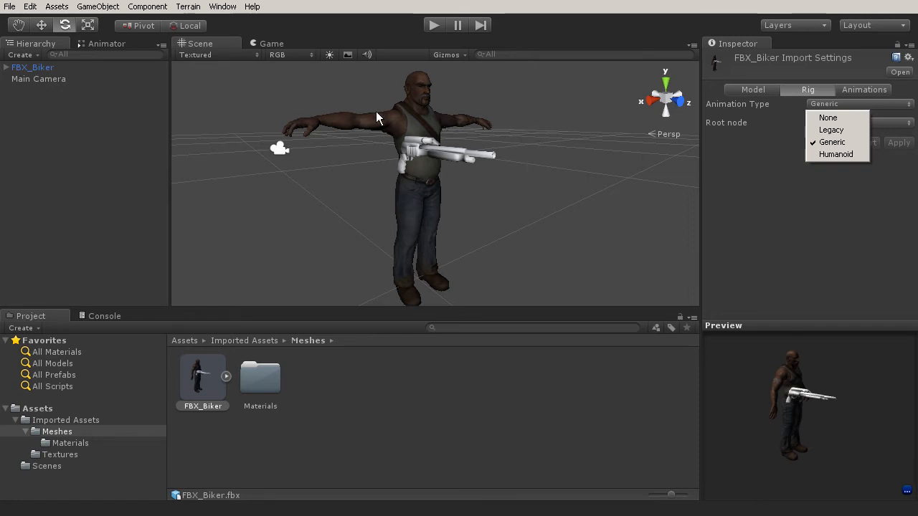
pyautogui.moveTo(480, 128)
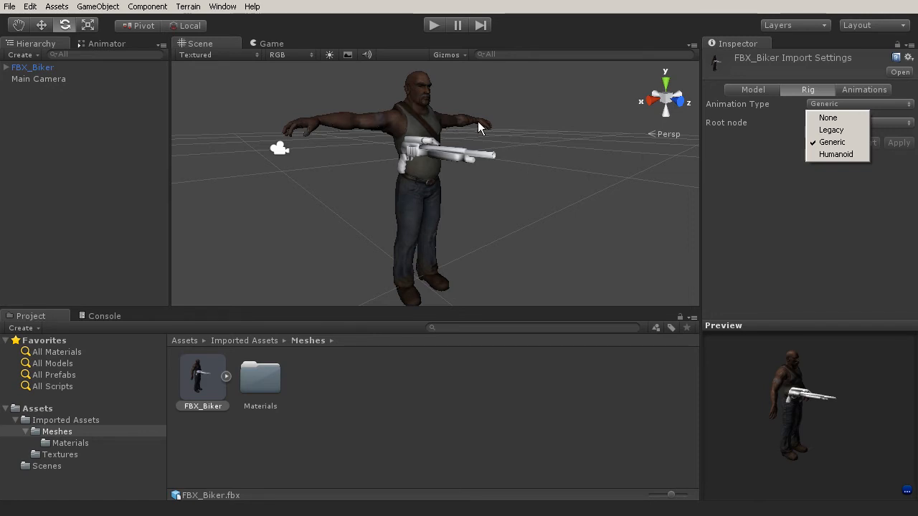
pyautogui.moveTo(640, 252)
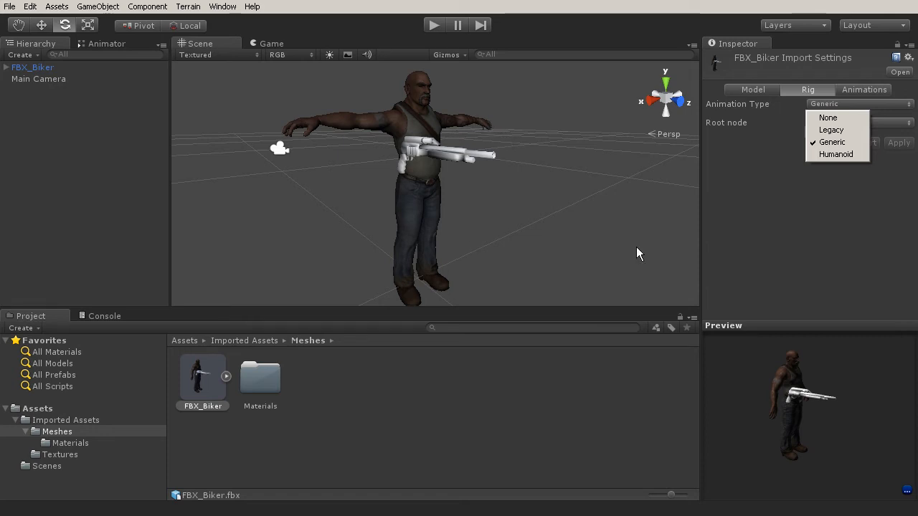
pyautogui.moveTo(832, 142)
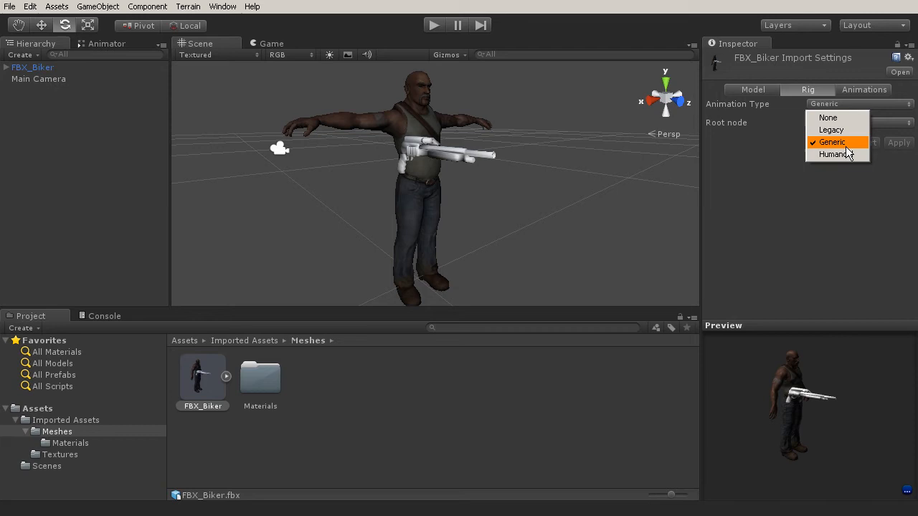
pyautogui.moveTo(846, 169)
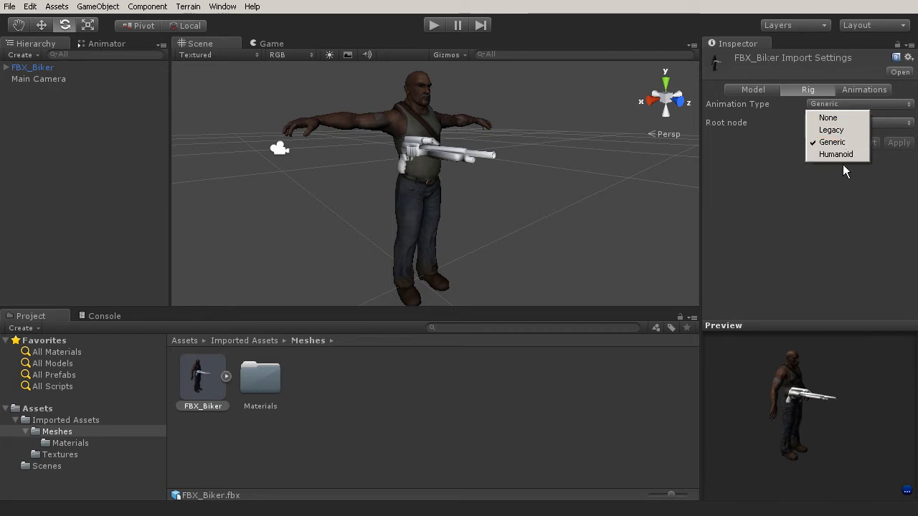
# Set the animation type to Humanoid and keep the avatar definition Create From This Model
pyautogui.click(834, 155)
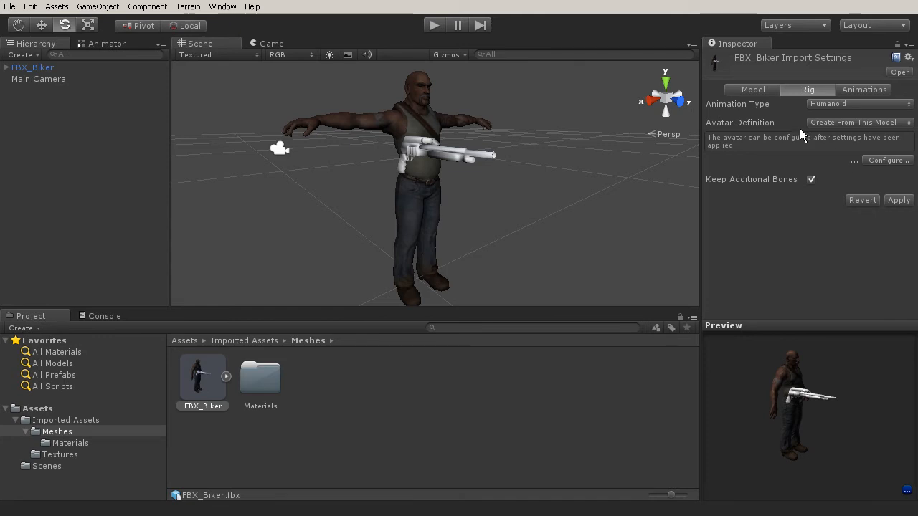
pyautogui.moveTo(837, 200)
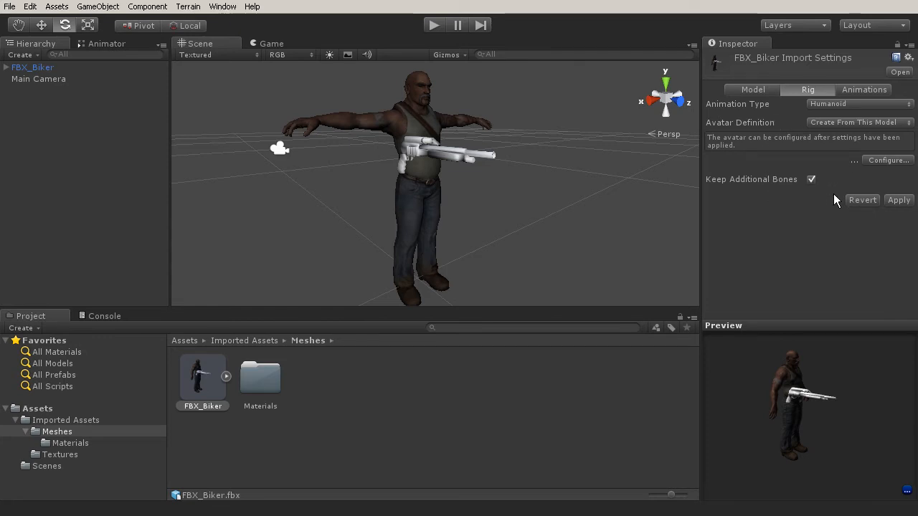
pyautogui.moveTo(746, 134)
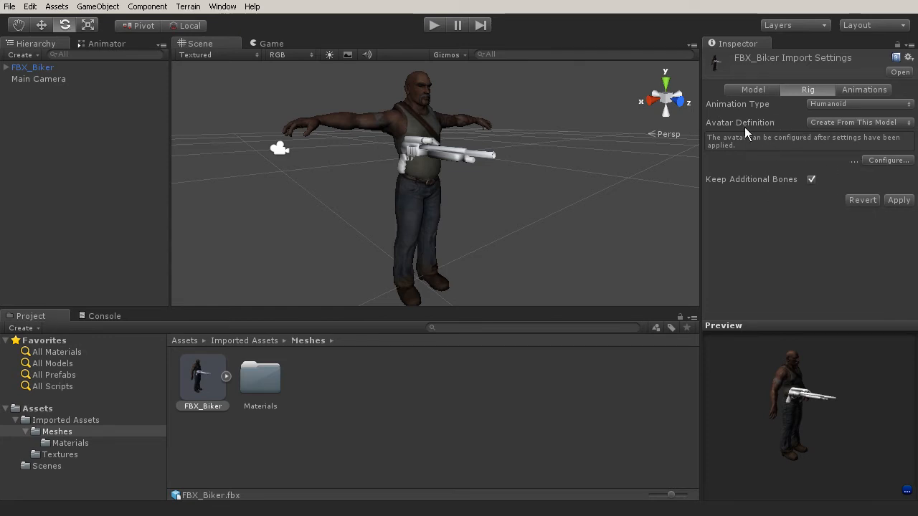
pyautogui.moveTo(757, 130)
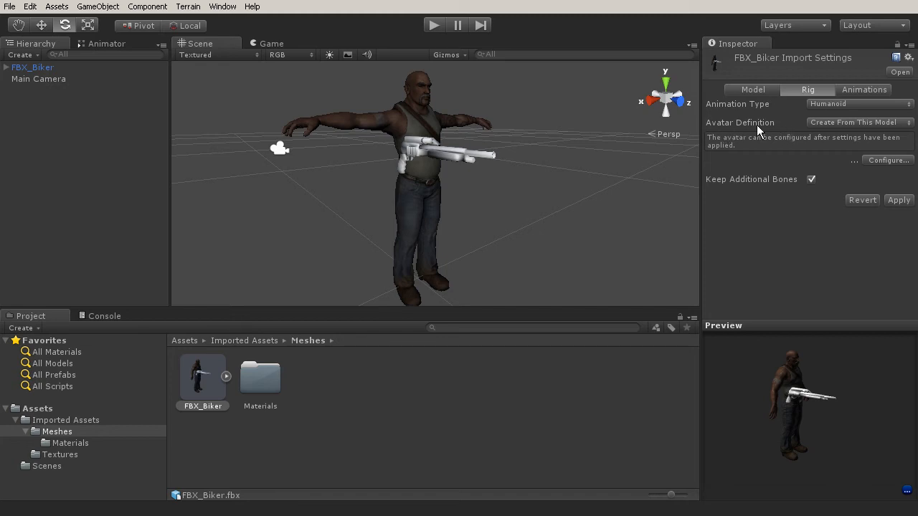
pyautogui.moveTo(877, 129)
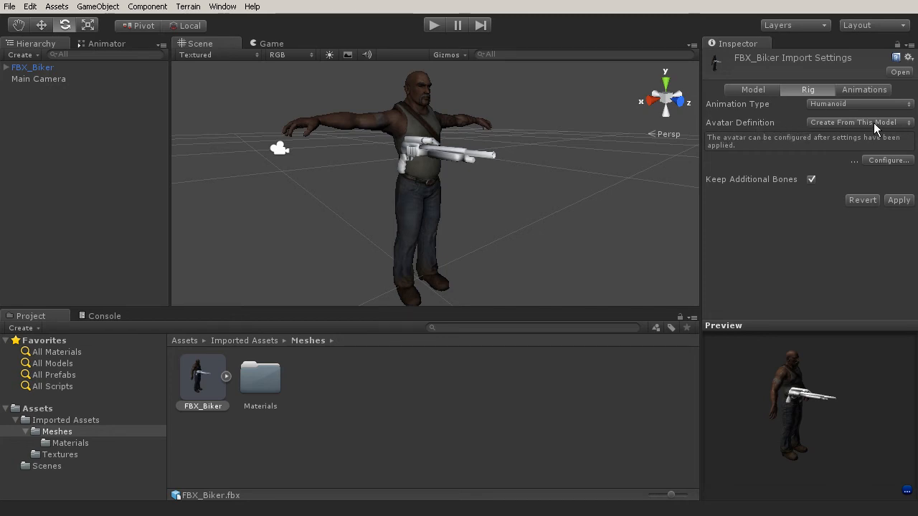
pyautogui.click(858, 122)
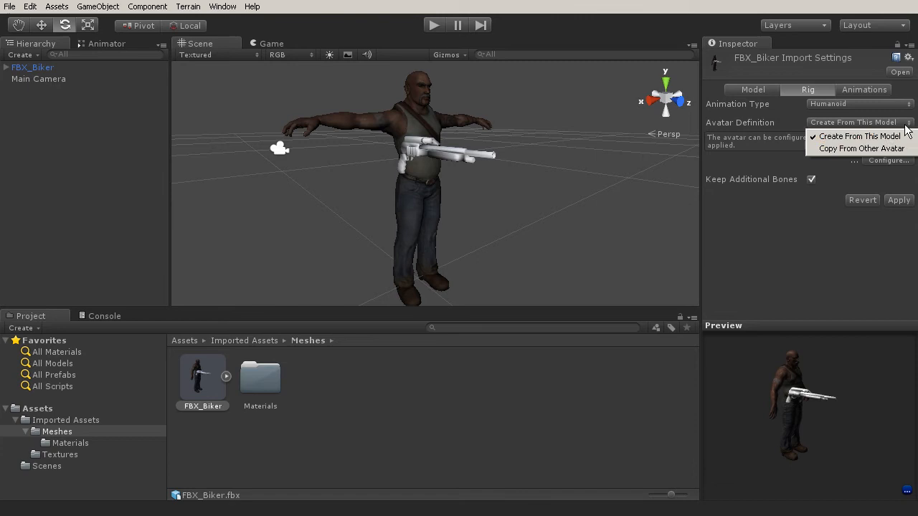
pyautogui.moveTo(261, 373)
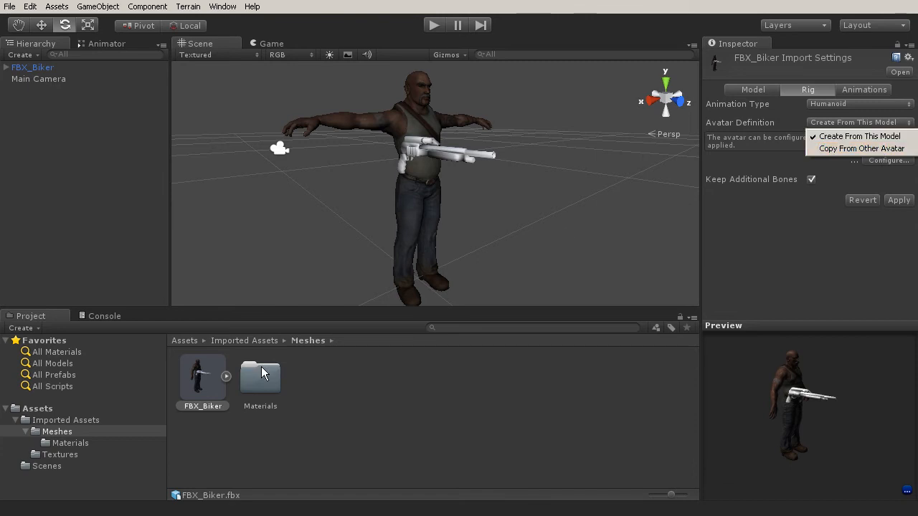
pyautogui.moveTo(861, 148)
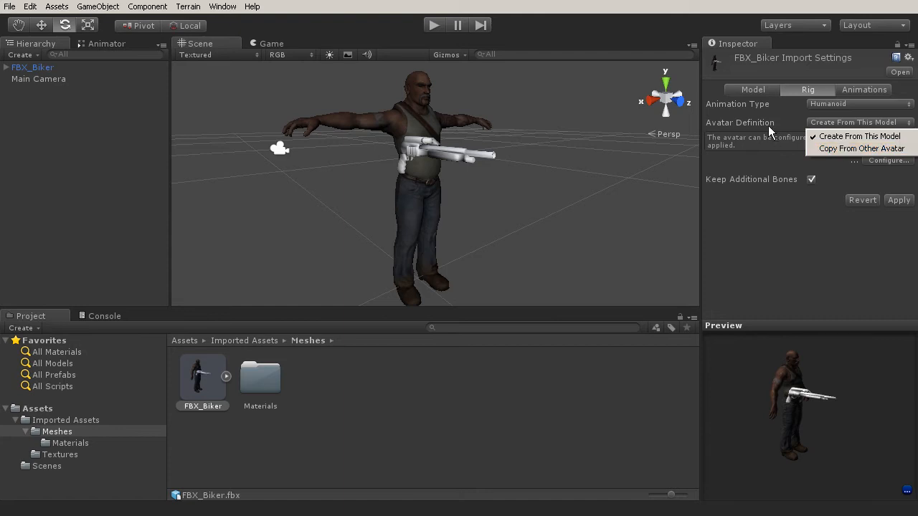
pyautogui.click(858, 137)
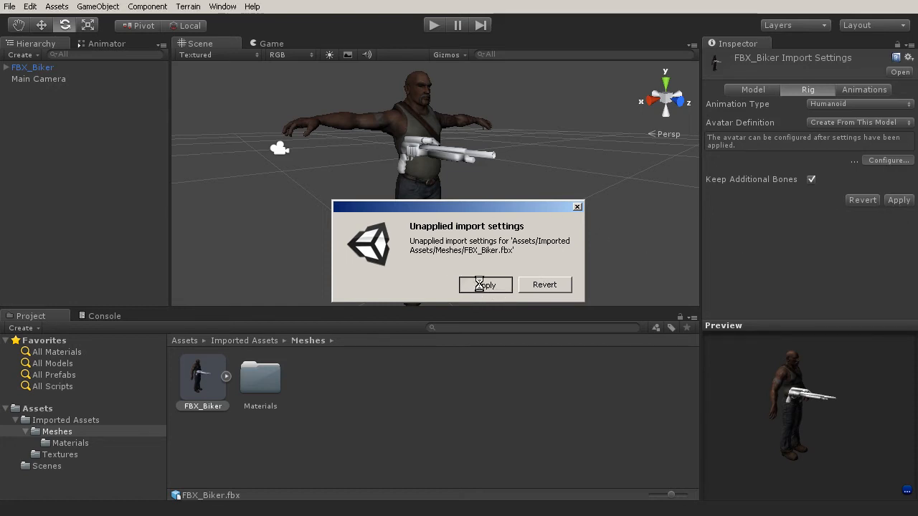
# Apply the pending Humanoid import settings, entering the FBX_BikerAvatar mapping configuration
pyautogui.click(485, 284)
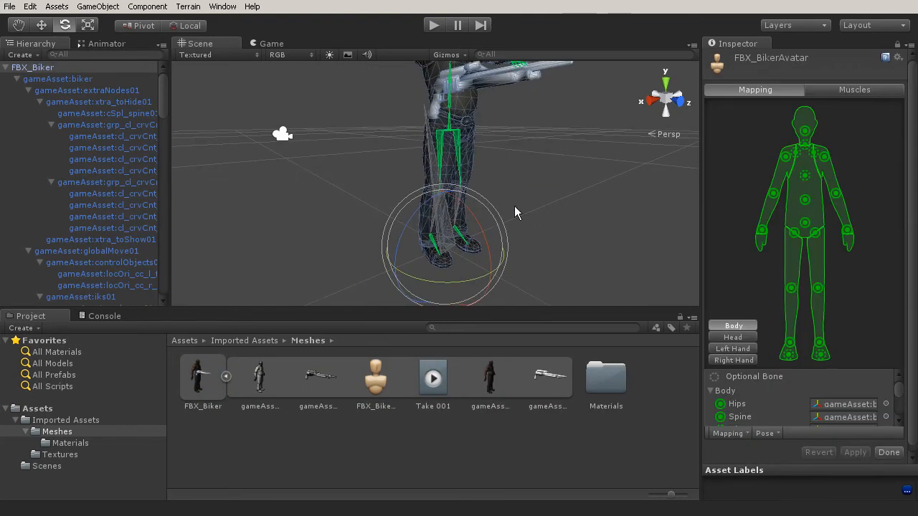
pyautogui.moveTo(419, 236)
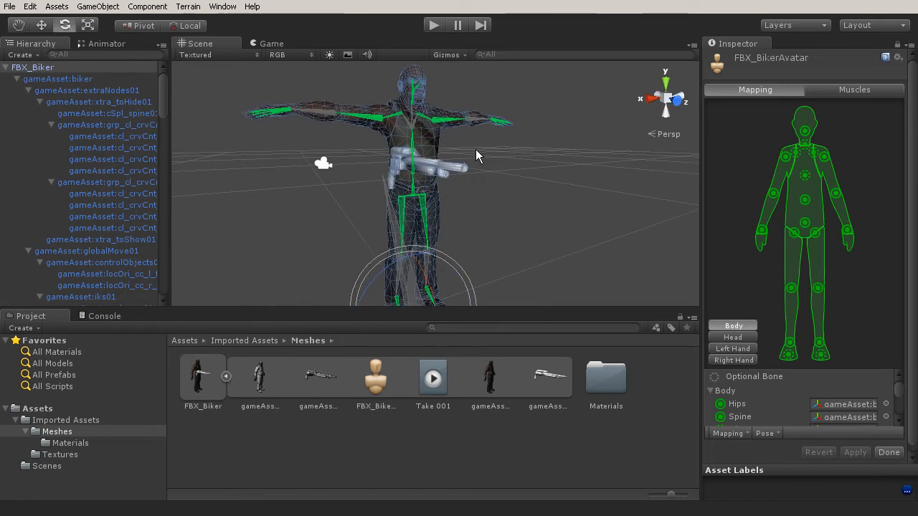
pyautogui.moveTo(361, 116)
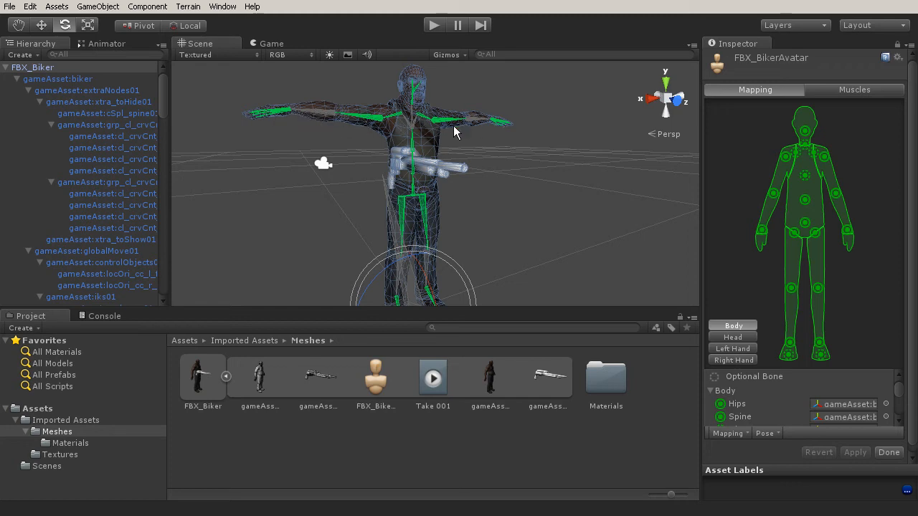
pyautogui.moveTo(386, 147)
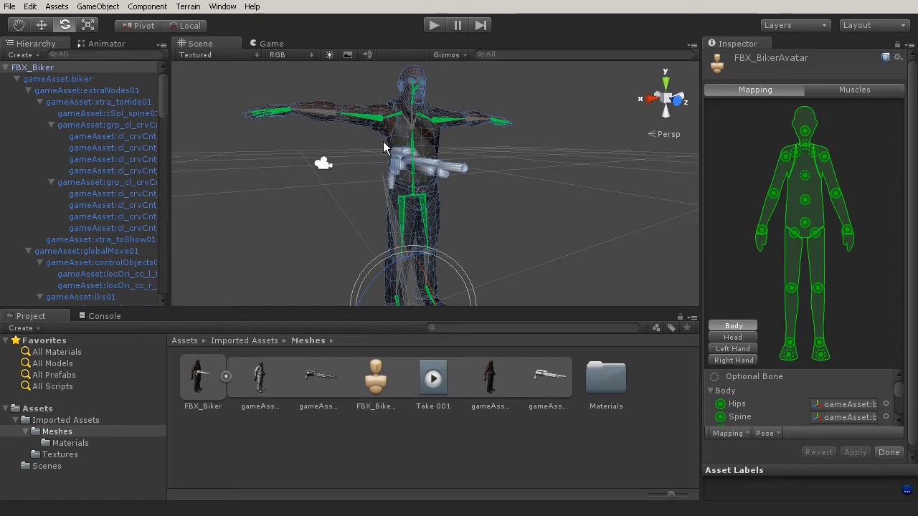
pyautogui.moveTo(399, 157)
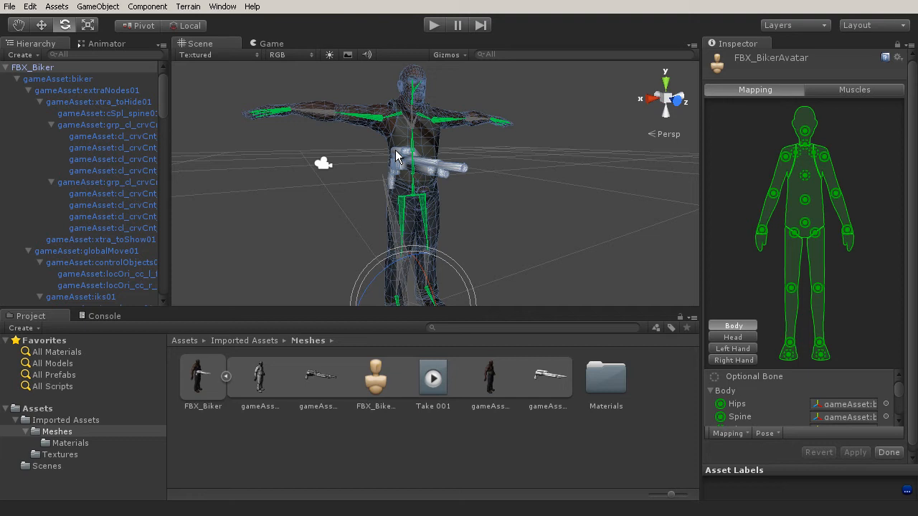
# Zoom and reframe the Scene view on the biker's chest and arm bones
pyautogui.moveTo(398, 156); pyautogui.dragTo(413, 199)
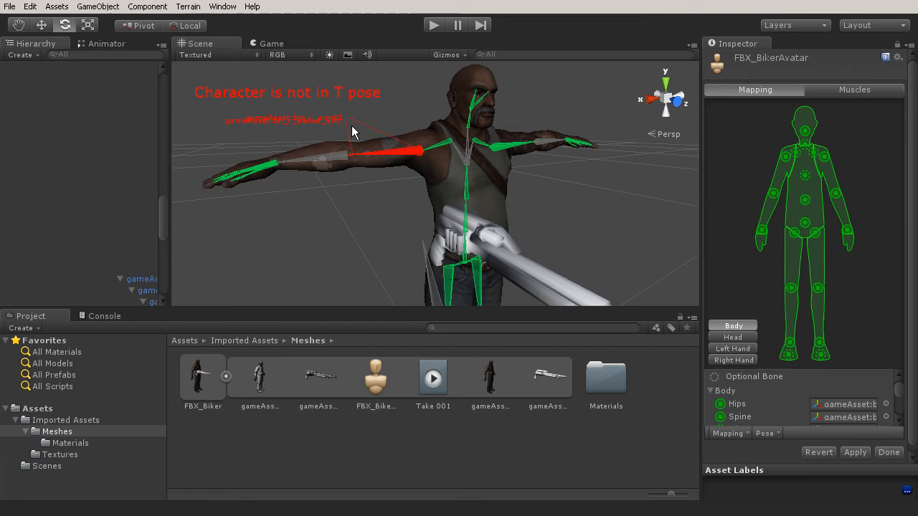
pyautogui.moveTo(393, 195)
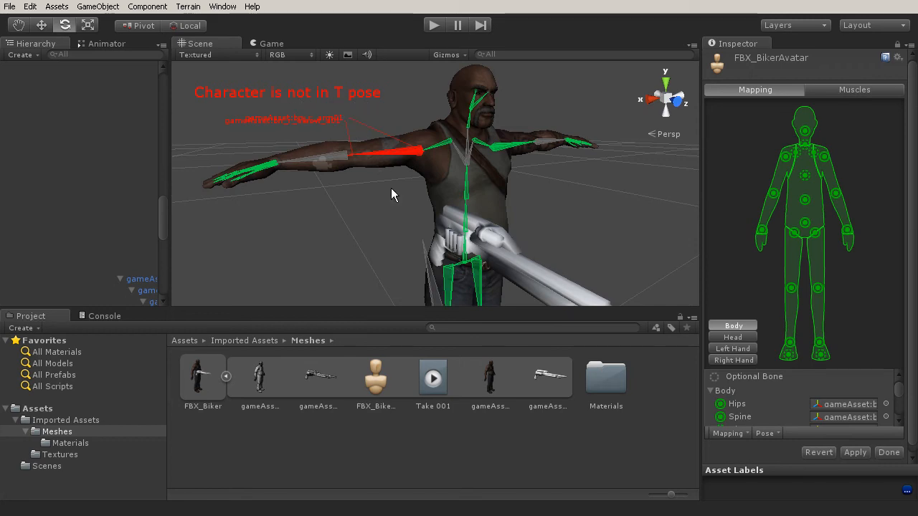
pyautogui.moveTo(390, 194); pyautogui.dragTo(380, 178)
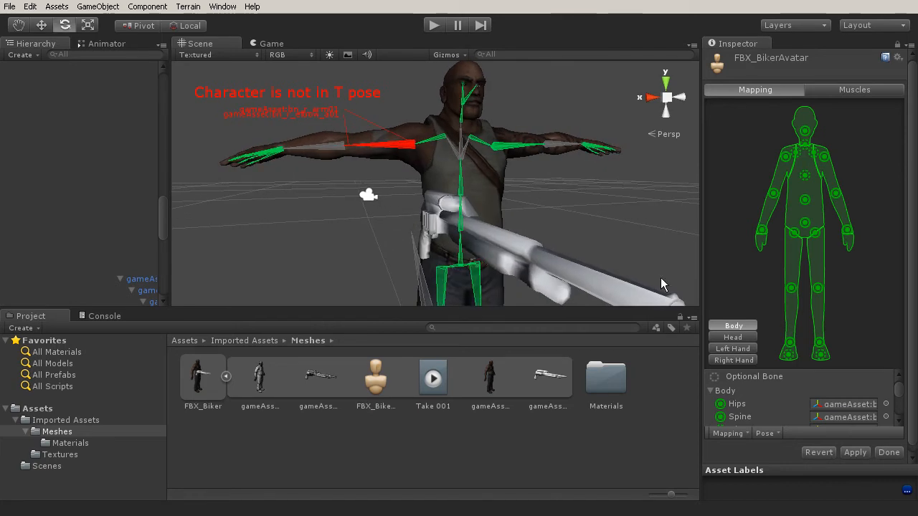
pyautogui.moveTo(743, 447)
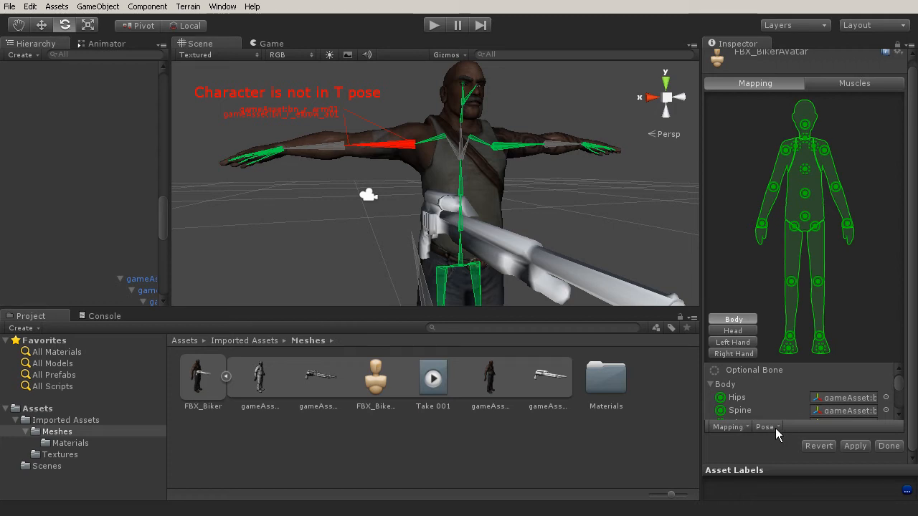
pyautogui.moveTo(800, 285)
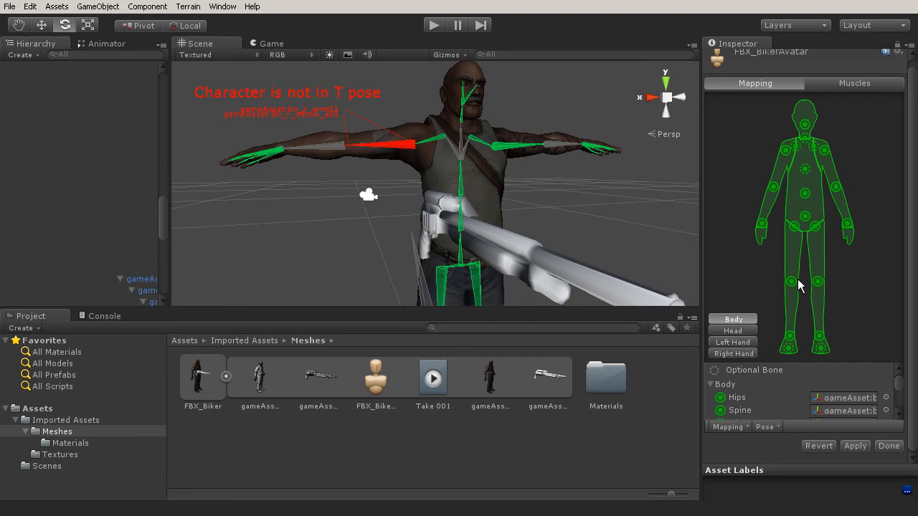
pyautogui.moveTo(810, 122)
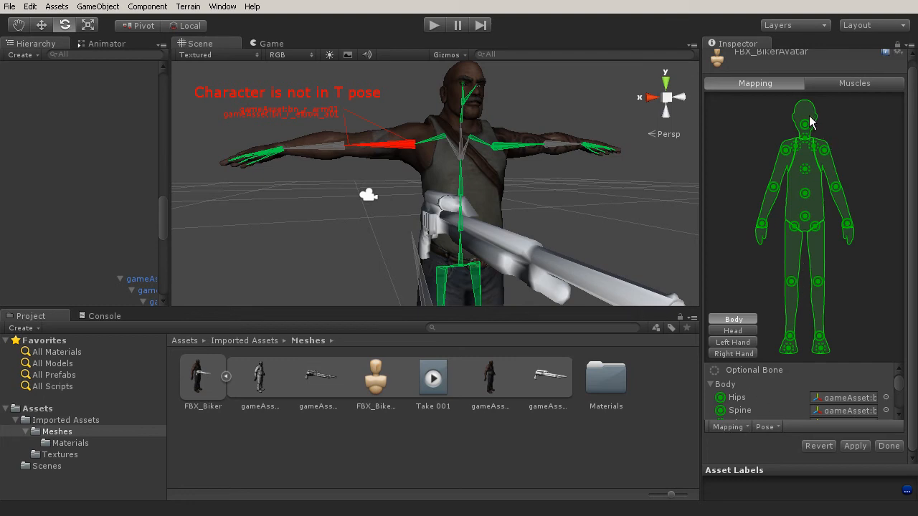
pyautogui.moveTo(765, 208)
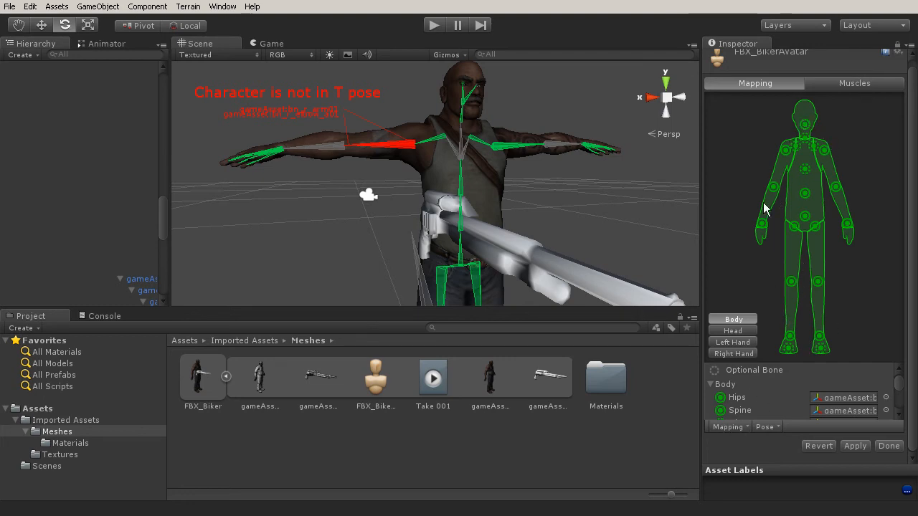
pyautogui.moveTo(841, 356)
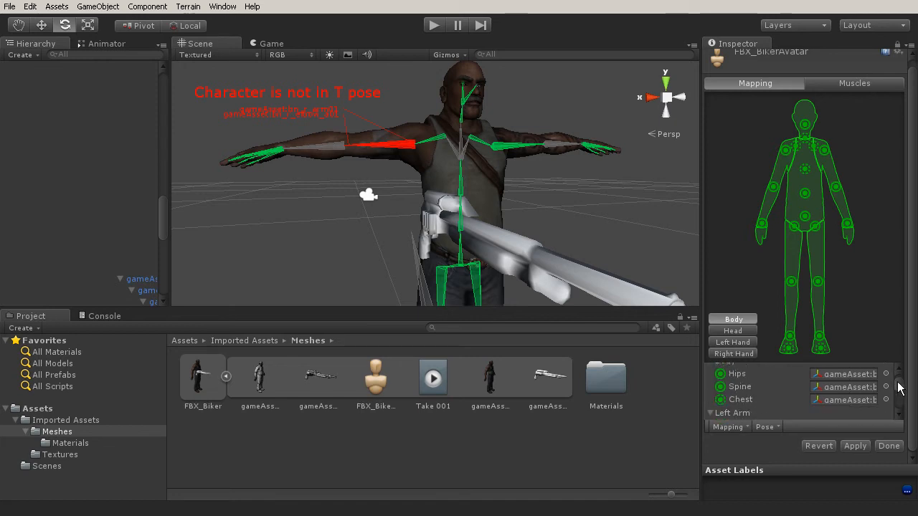
pyautogui.moveTo(731, 379)
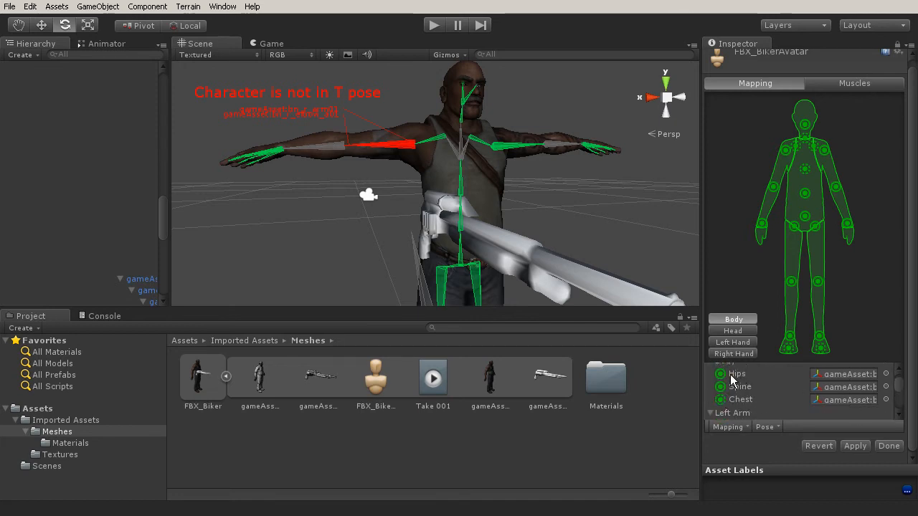
pyautogui.moveTo(760, 390)
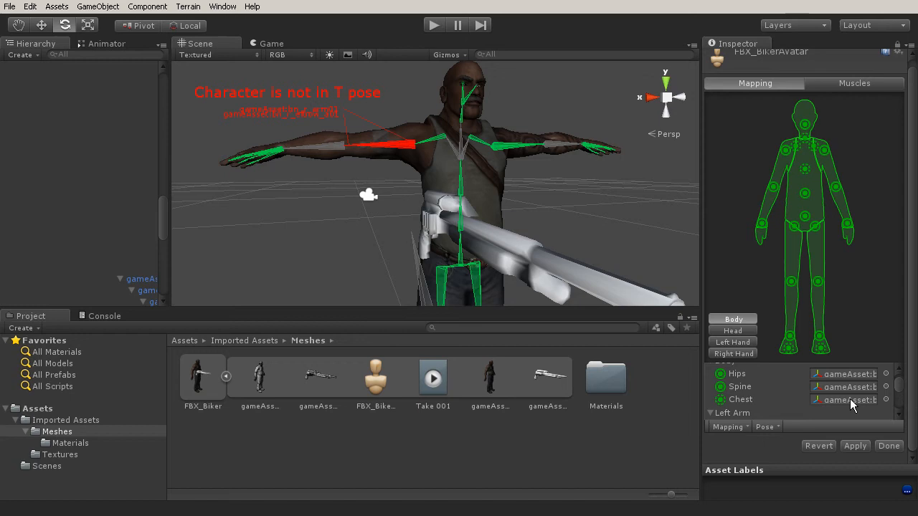
pyautogui.moveTo(852, 404)
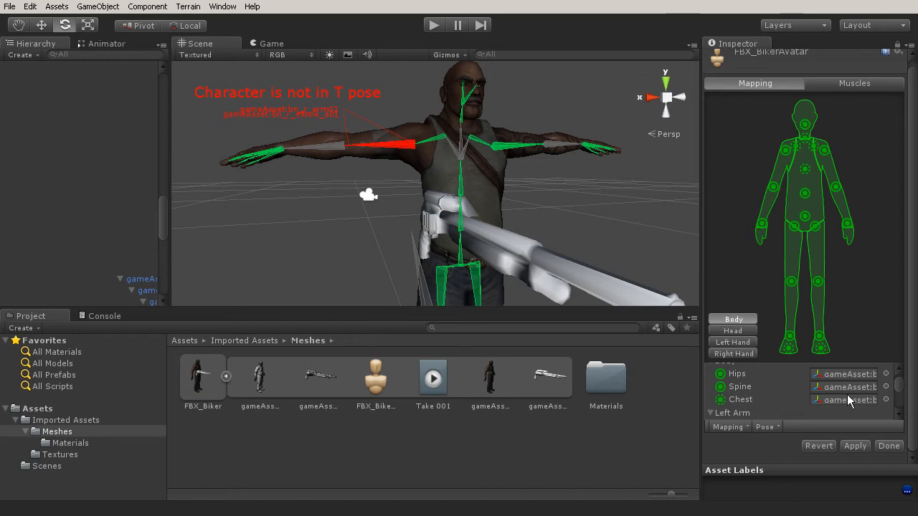
# Scroll the Body mapping list down to the Upper Leg, Lower Leg, Foot and Toes entries
pyautogui.scroll(-3)
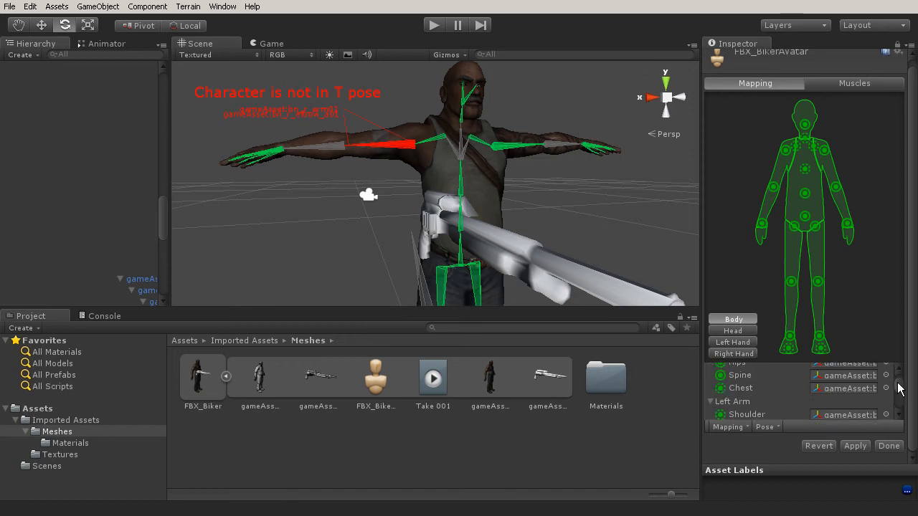
pyautogui.scroll(-3)
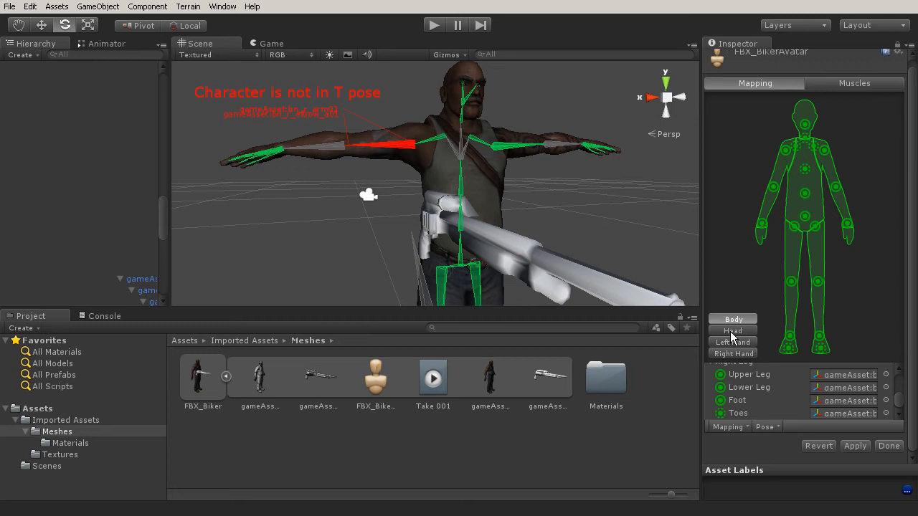
pyautogui.click(733, 330)
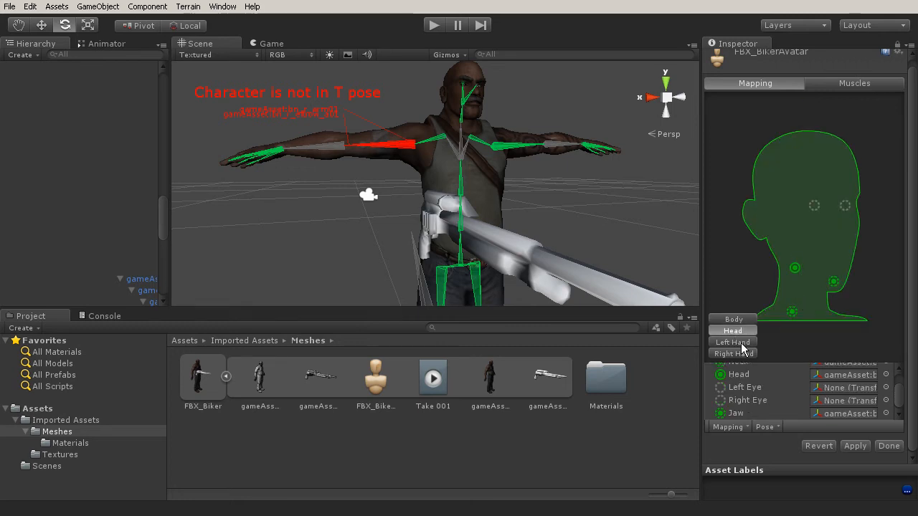
pyautogui.click(731, 341)
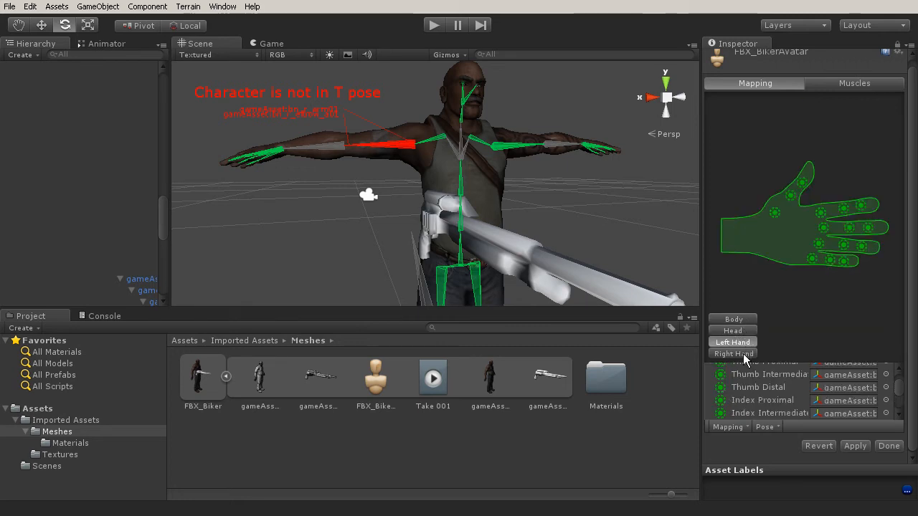
pyautogui.click(733, 318)
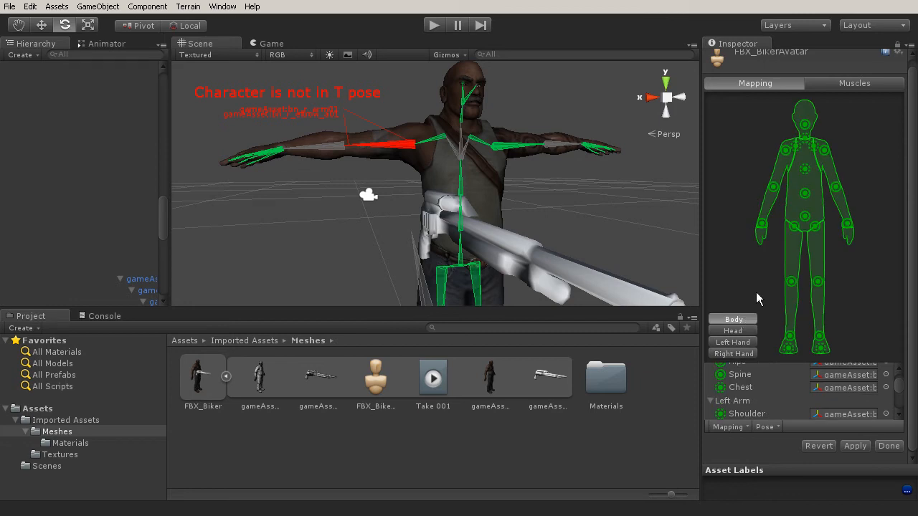
pyautogui.moveTo(825, 169)
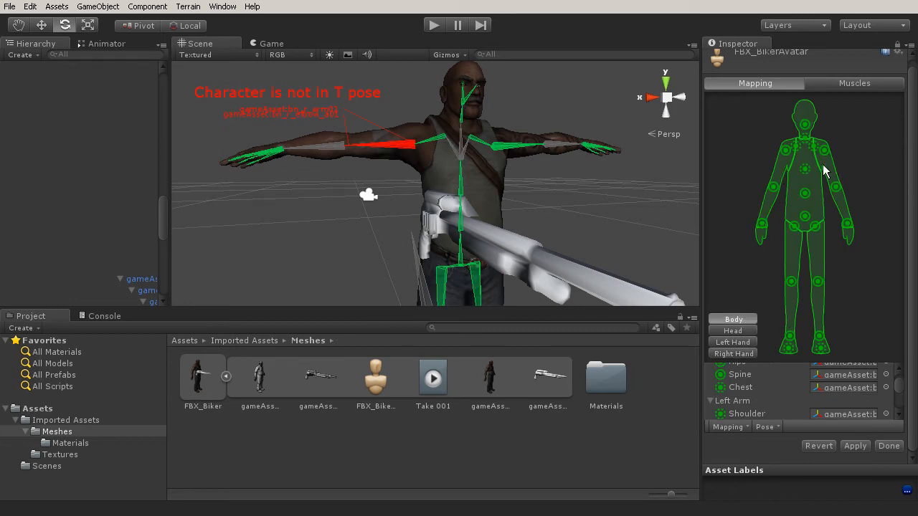
pyautogui.moveTo(802, 413)
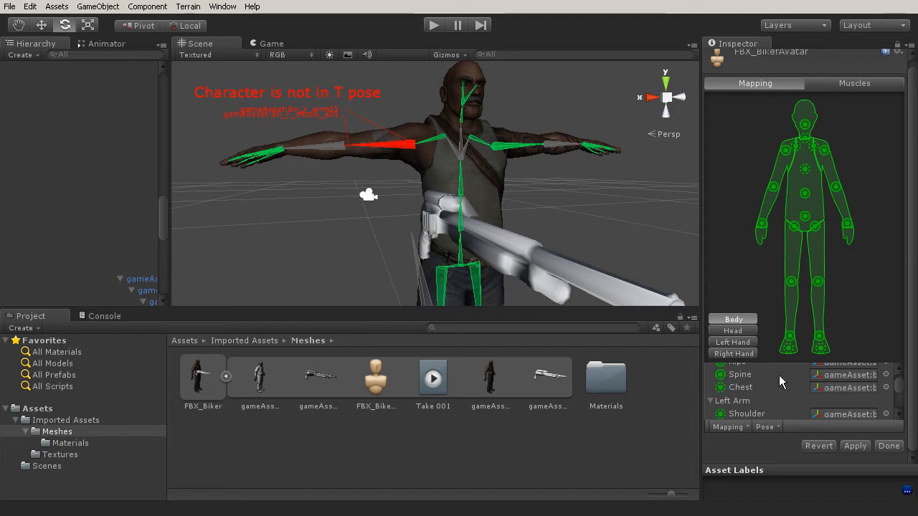
# Check the Mapping menu, then list the Pose options Reset, Sample Bind-Pose and Enforce T-Pose
pyautogui.click(730, 427)
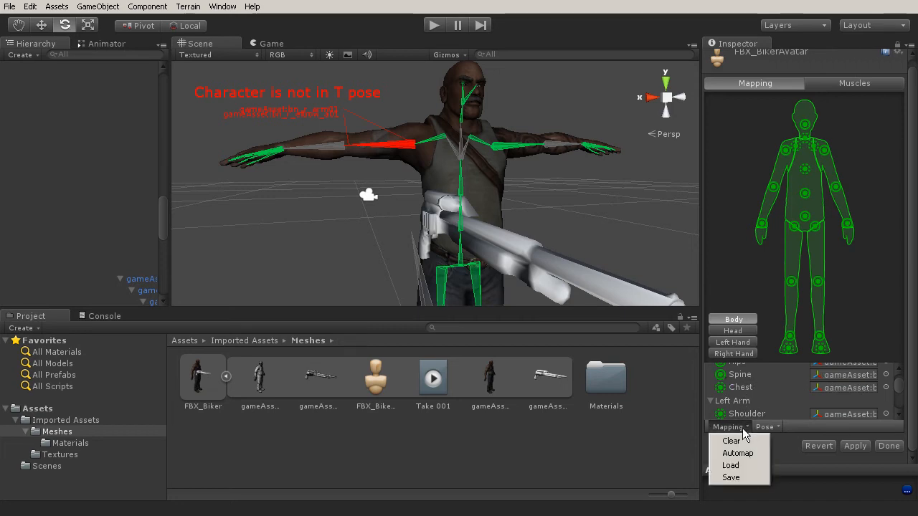
pyautogui.moveTo(737, 453)
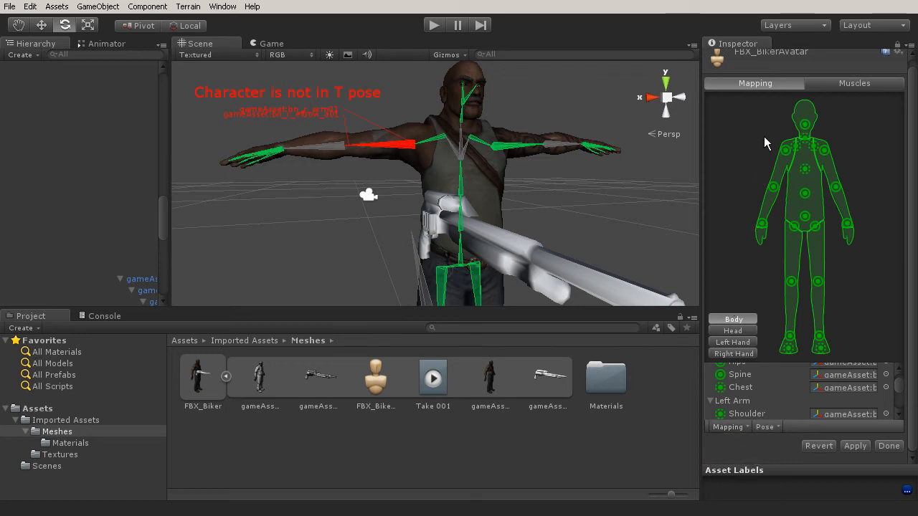
pyautogui.moveTo(789, 356)
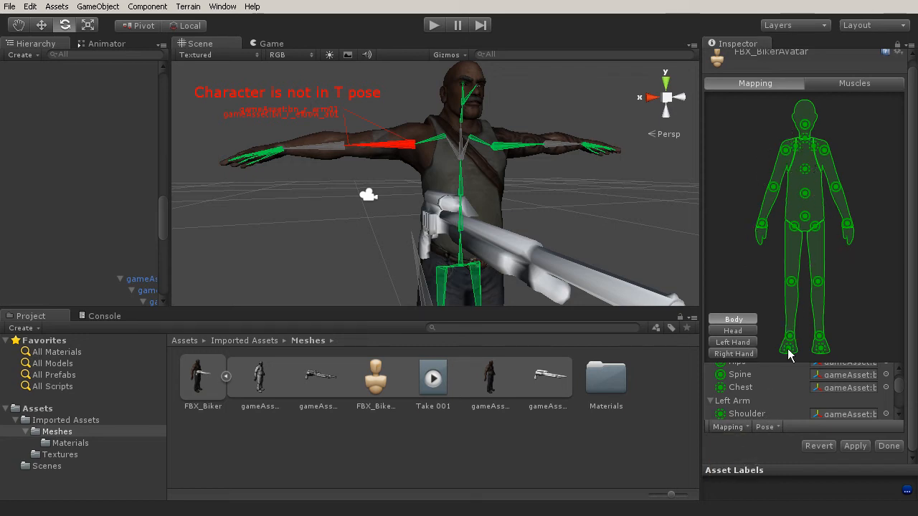
pyautogui.moveTo(821, 267)
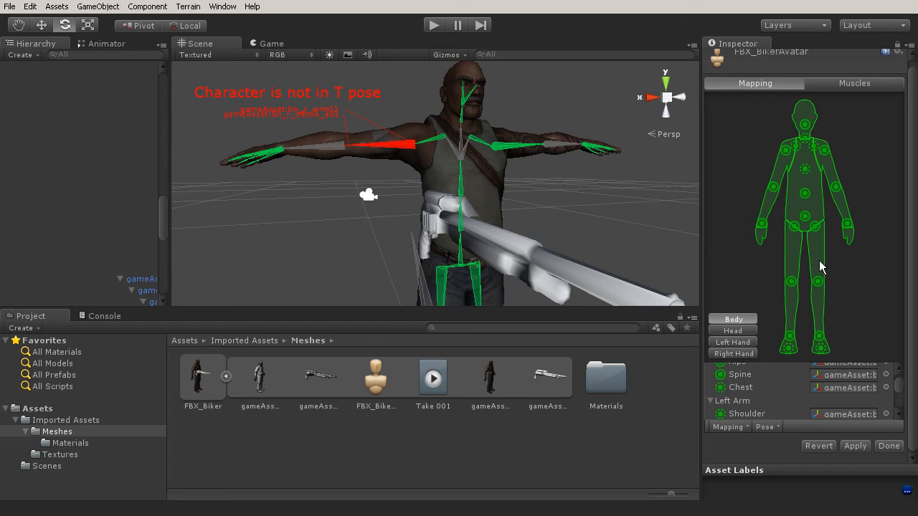
pyautogui.moveTo(814, 228)
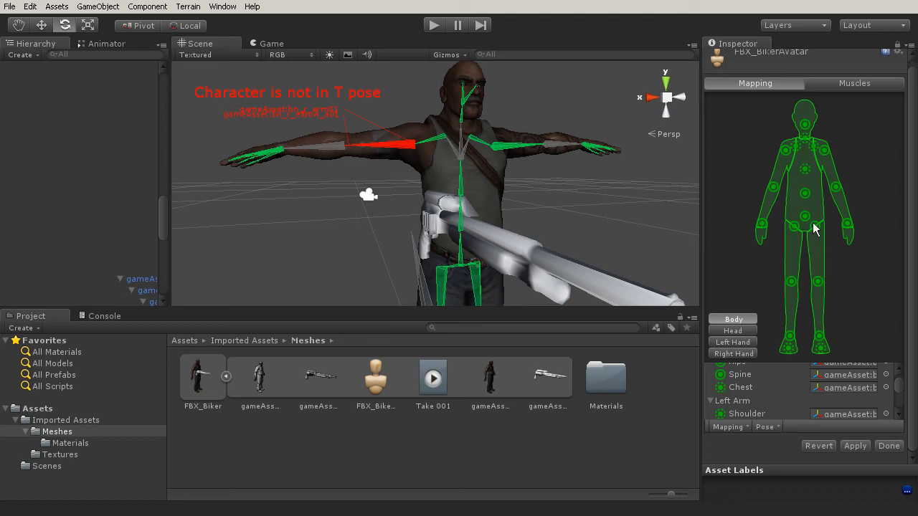
pyautogui.moveTo(825, 245)
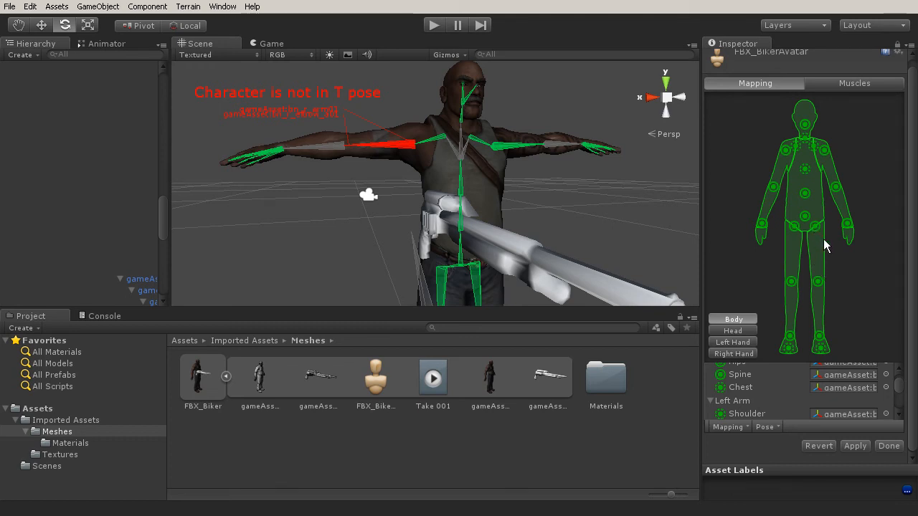
pyautogui.moveTo(800, 221)
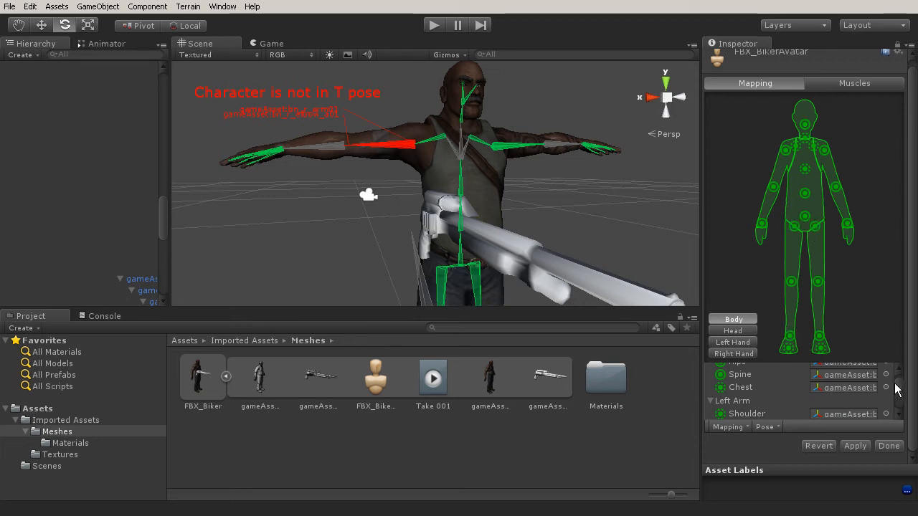
pyautogui.moveTo(751, 126)
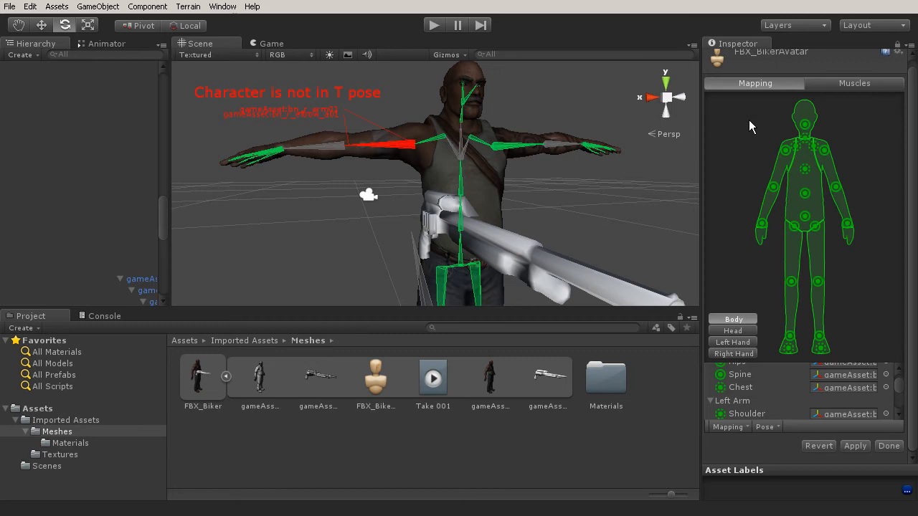
pyautogui.moveTo(519, 161)
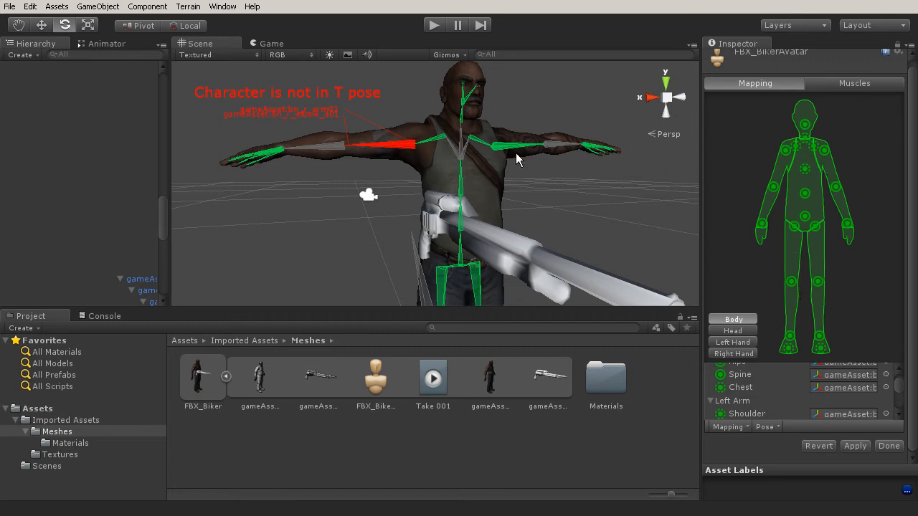
pyautogui.moveTo(367, 199)
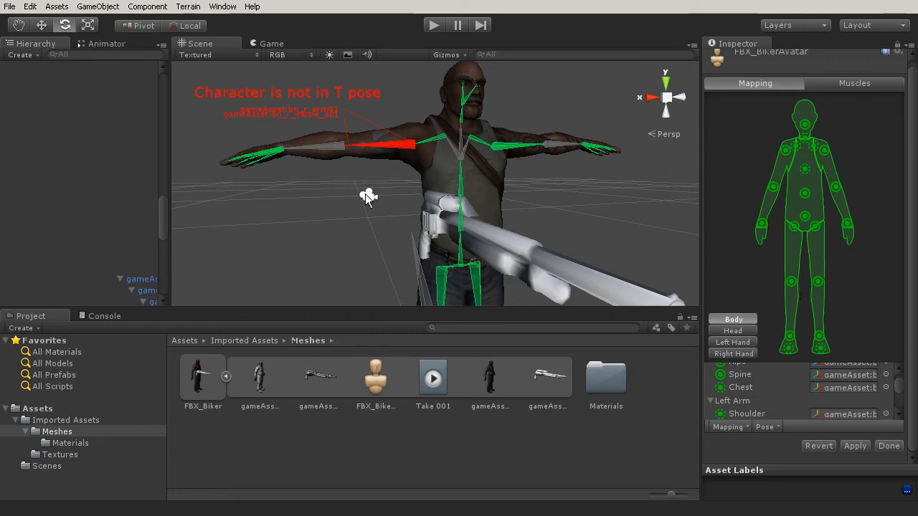
pyautogui.click(766, 428)
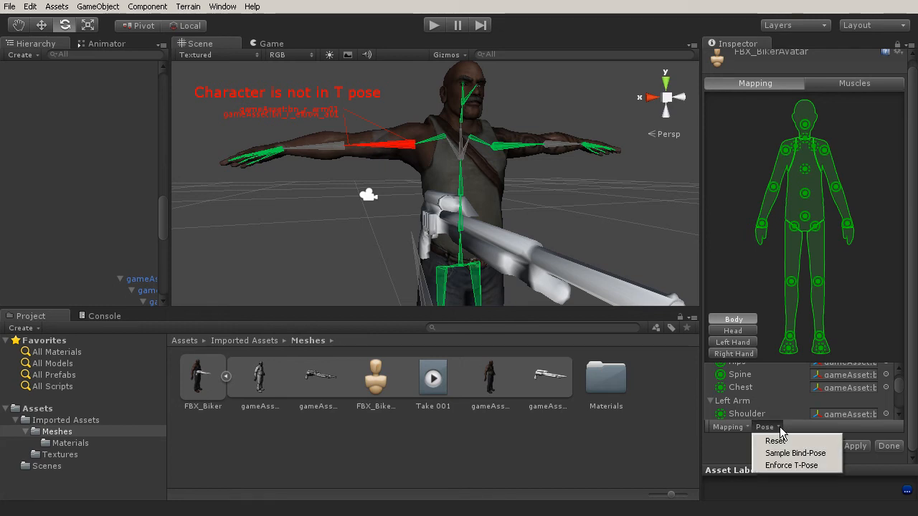
pyautogui.moveTo(774, 440)
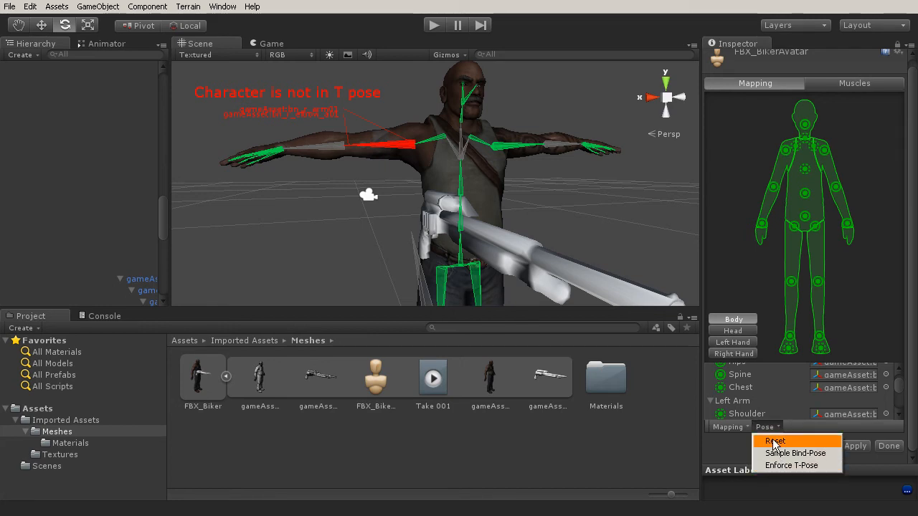
pyautogui.moveTo(794, 454)
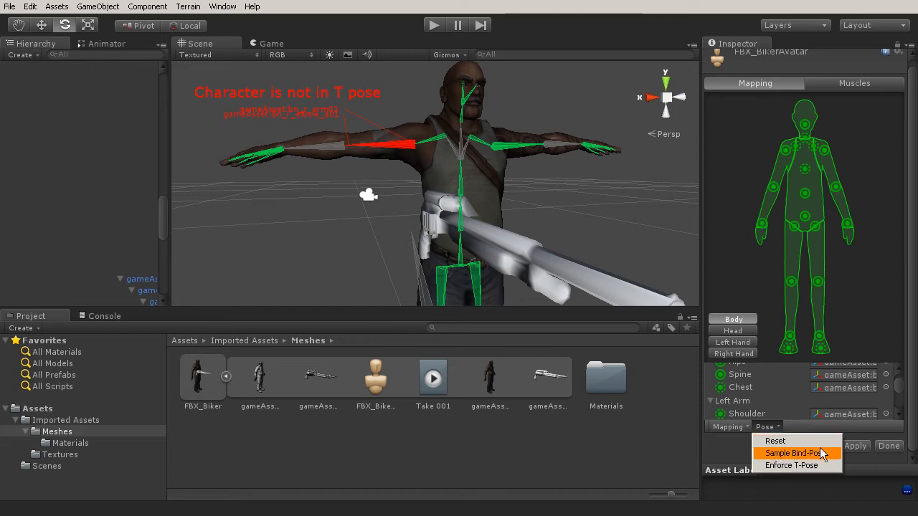
pyautogui.moveTo(792, 464)
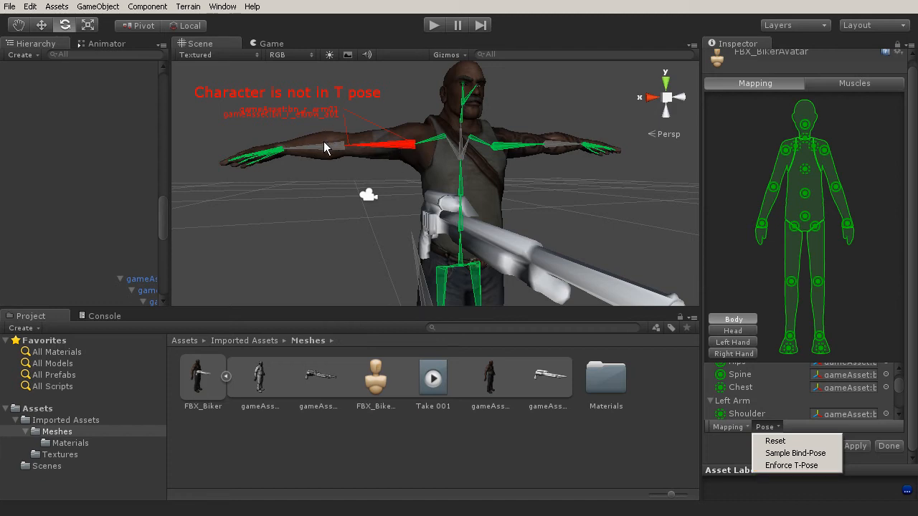
# Choose Sample Bind-Pose to return the biker to its bind pose with arms lowered
pyautogui.click(791, 465)
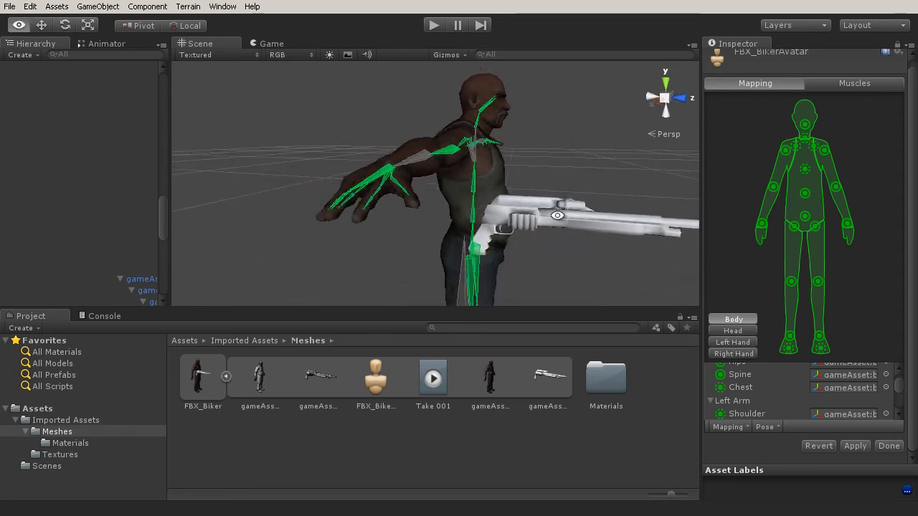
# Orbit to the hand and select its bone, switching the Inspector to the Right Hand mapping
pyautogui.moveTo(556, 215); pyautogui.dragTo(466, 280)
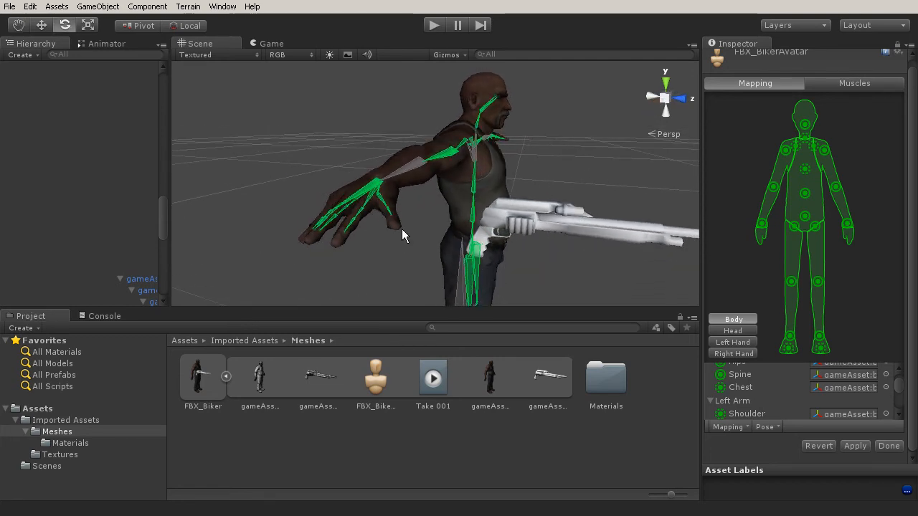
pyautogui.click(733, 352)
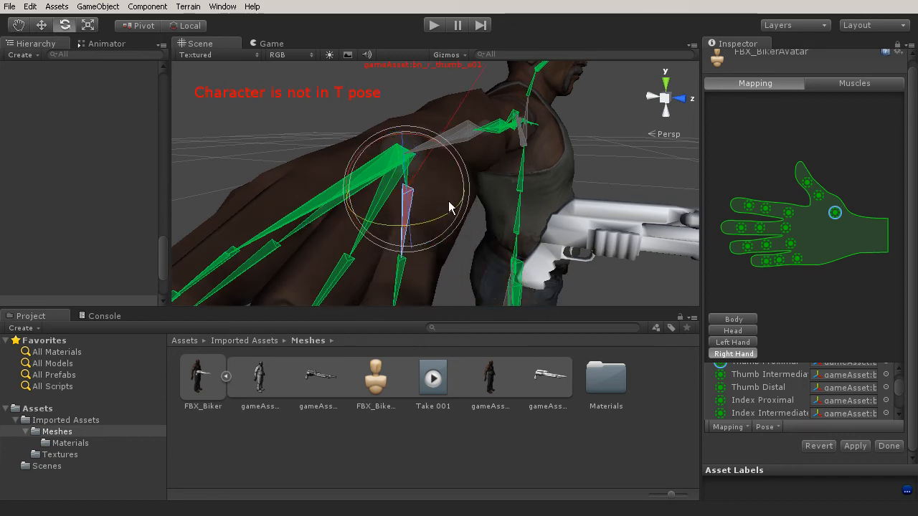
# Rotate the biker's arm bone so the arm extends horizontally outward toward a T-pose
pyautogui.moveTo(452, 208); pyautogui.dragTo(545, 194)
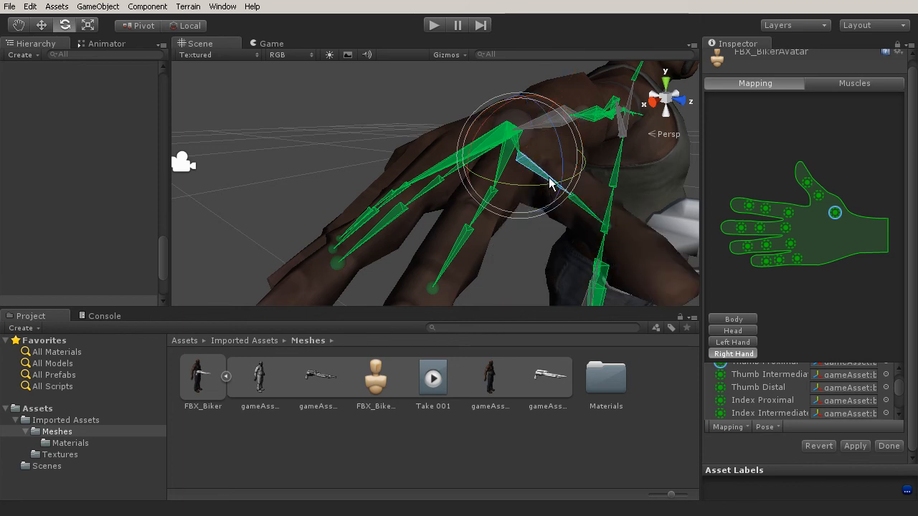
pyautogui.moveTo(470, 155)
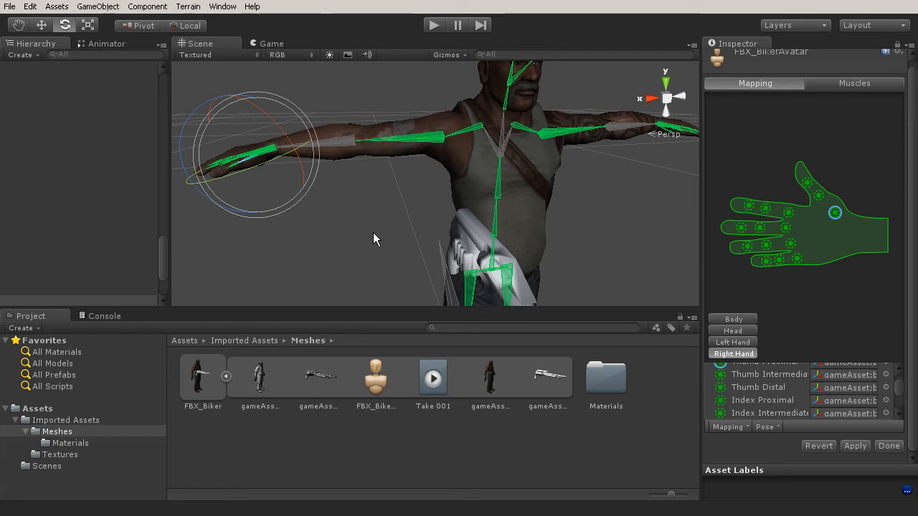
pyautogui.moveTo(337, 147)
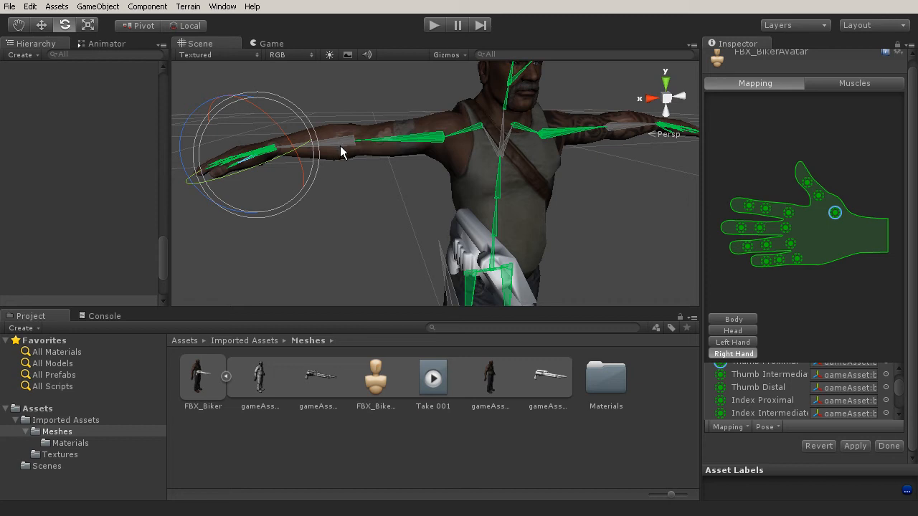
pyautogui.moveTo(384, 150)
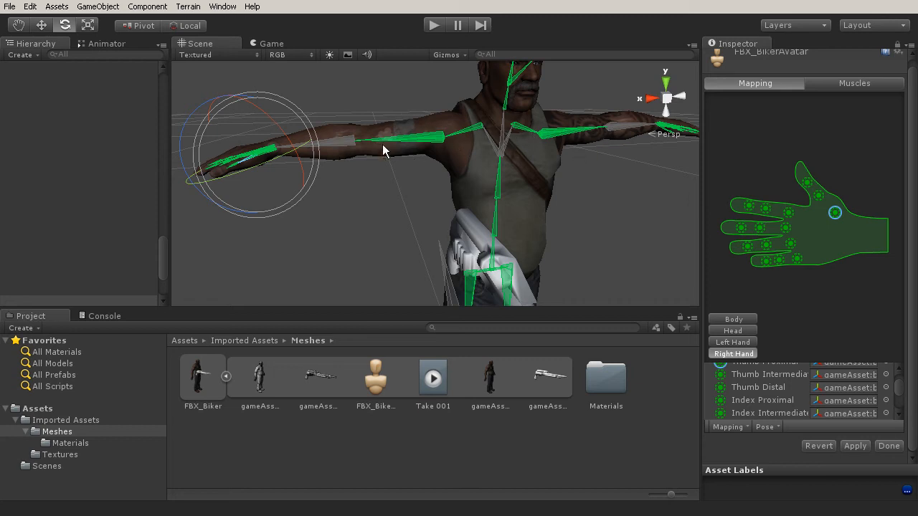
pyautogui.moveTo(380, 193)
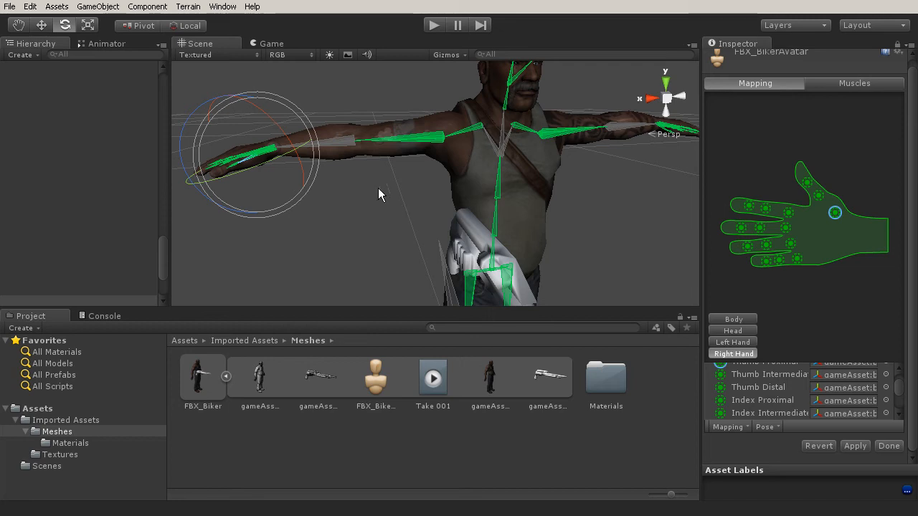
pyautogui.moveTo(341, 155)
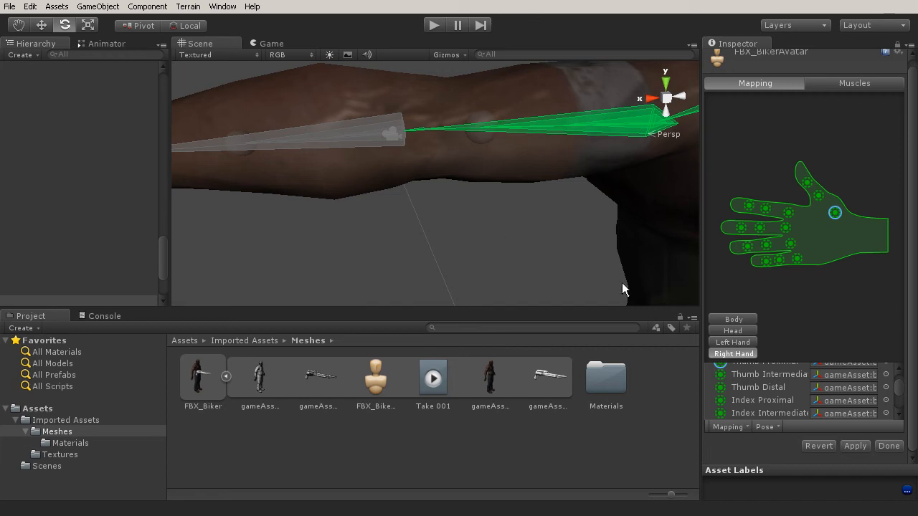
pyautogui.moveTo(894, 402)
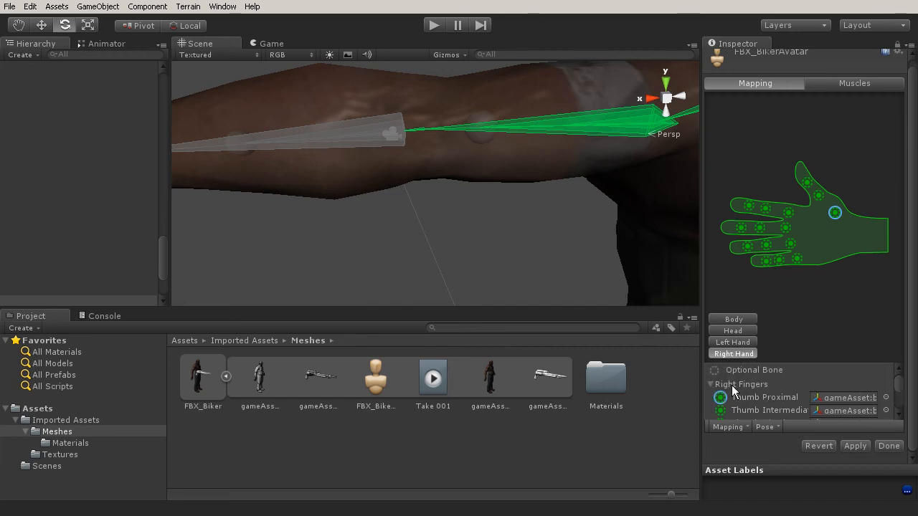
# Collapse the right finger bones, return to body mapping and scroll to the Right Arm assignments
pyautogui.click(710, 384)
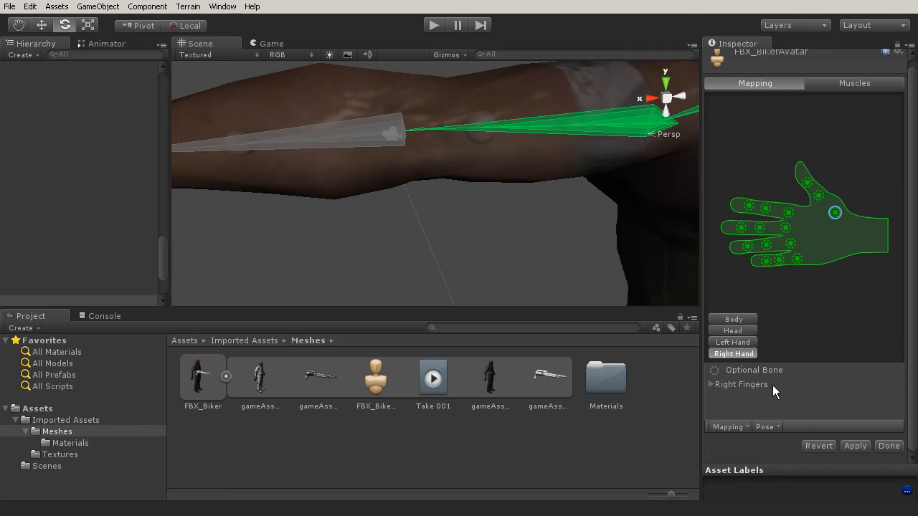
pyautogui.moveTo(731, 330)
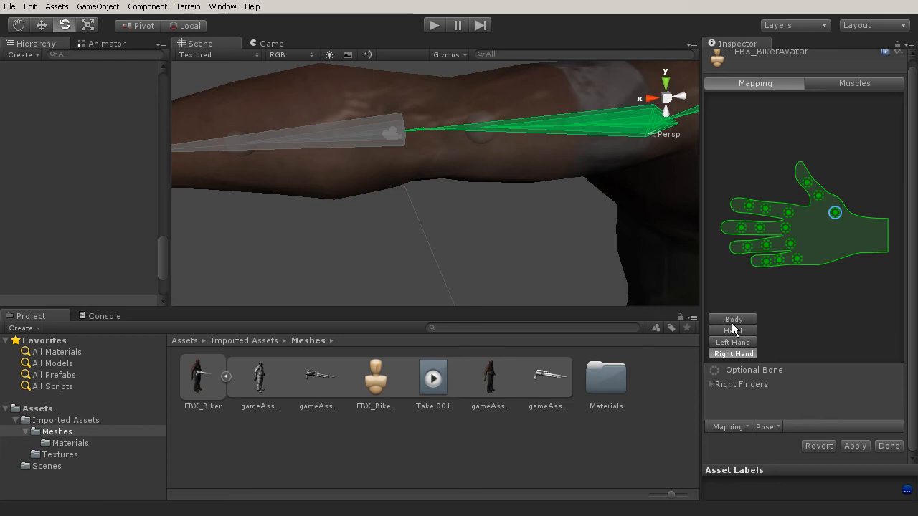
pyautogui.click(733, 318)
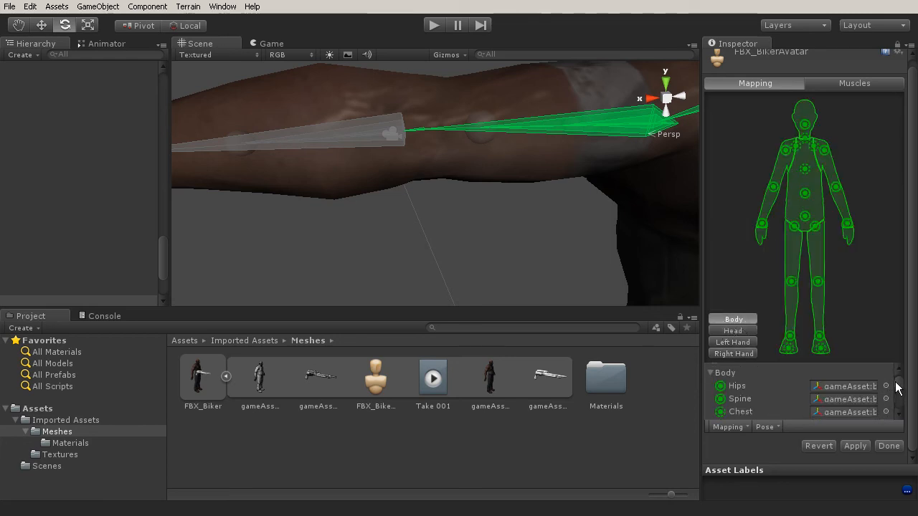
pyautogui.scroll(-3)
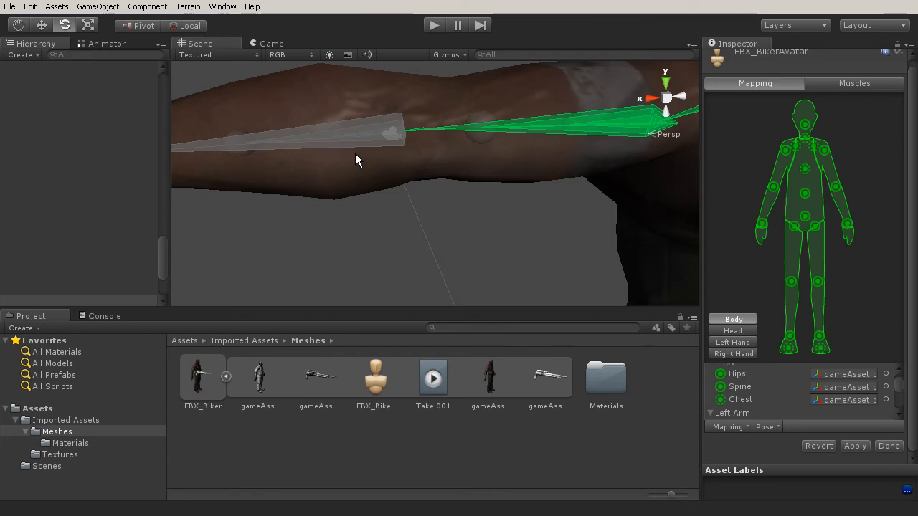
pyautogui.moveTo(901, 390)
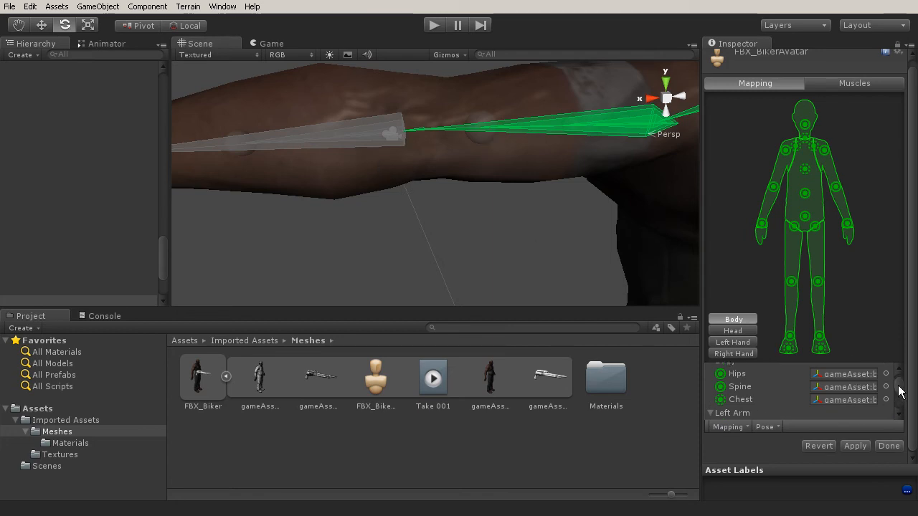
pyautogui.scroll(-3)
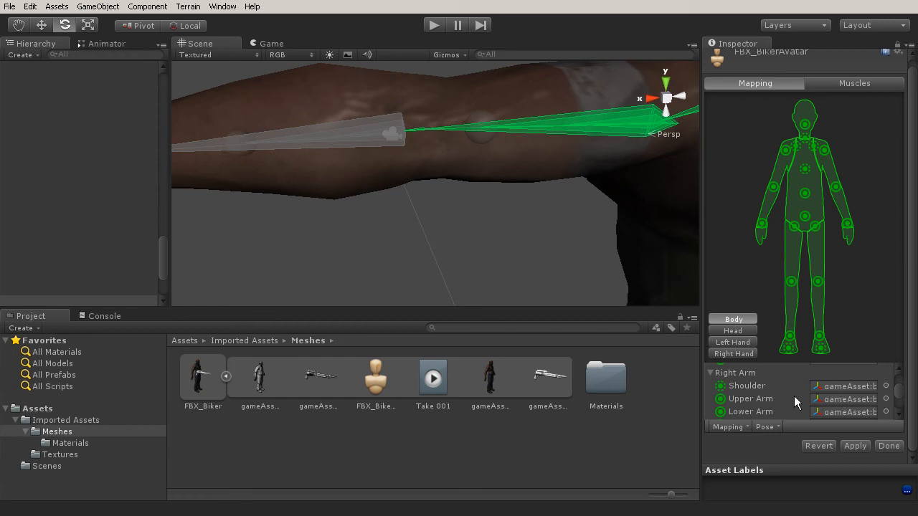
pyautogui.moveTo(864, 422)
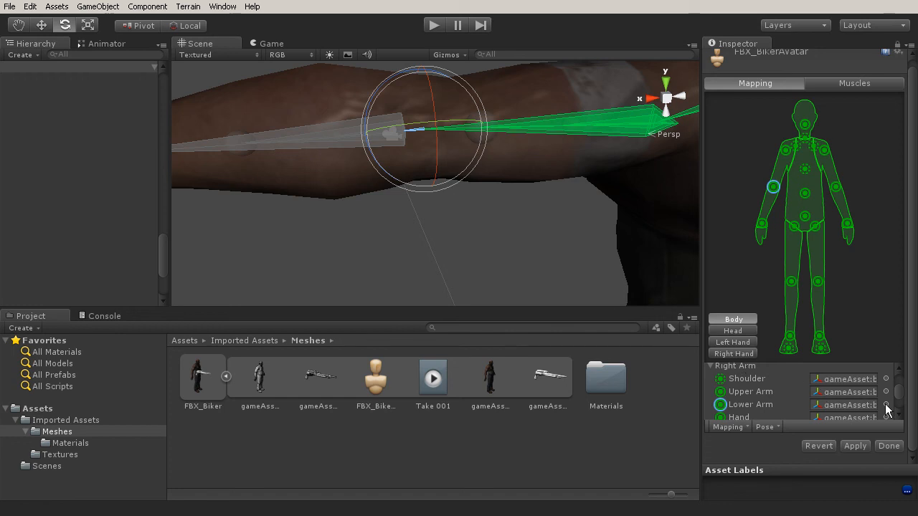
# Reassign the right Lower Arm from bn_r_elbow_a01 to gameAsset:bn_r_elbow_b01
pyautogui.click(885, 404)
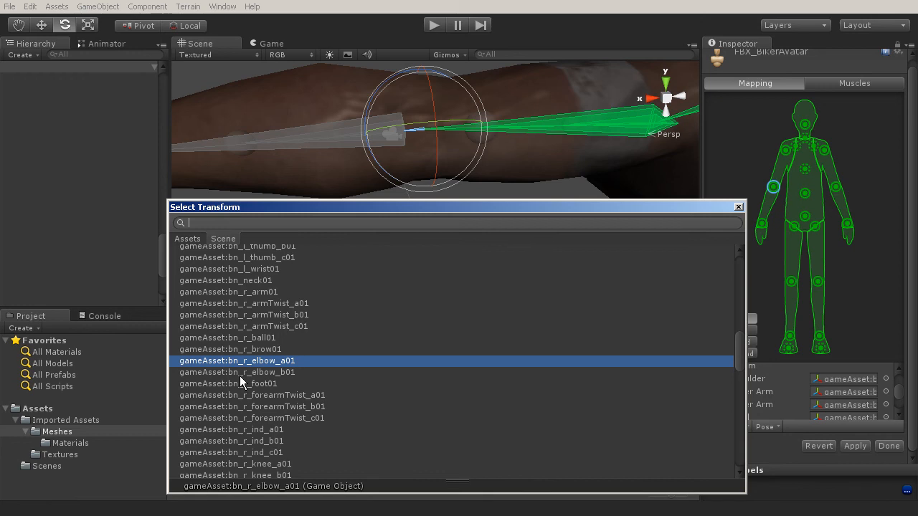
pyautogui.moveTo(361, 155)
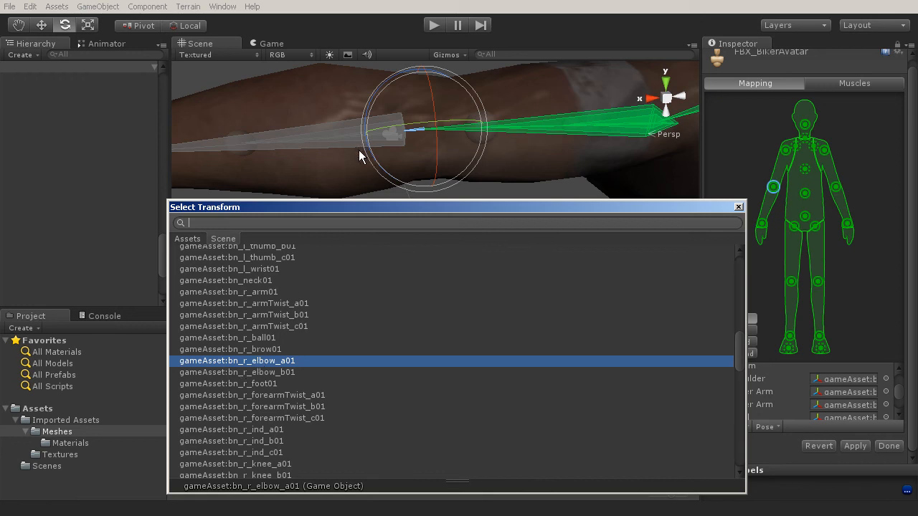
pyautogui.moveTo(264, 380)
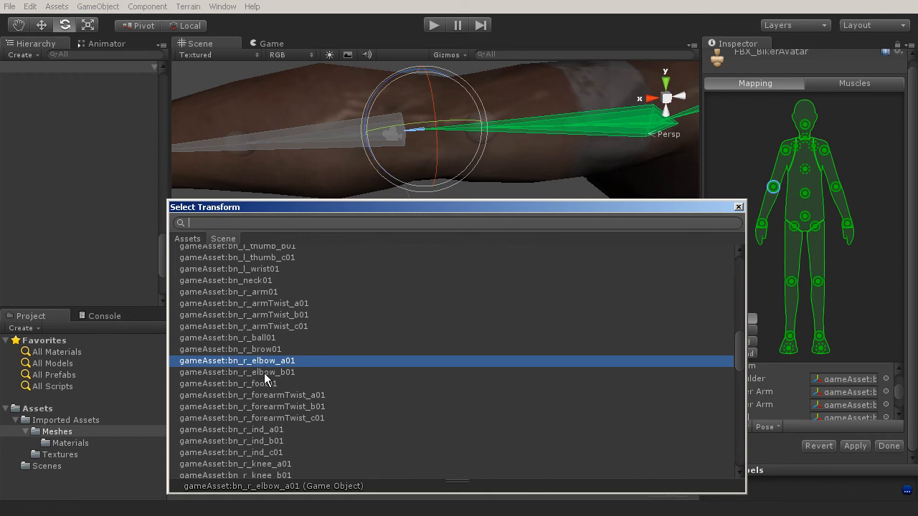
pyautogui.click(237, 372)
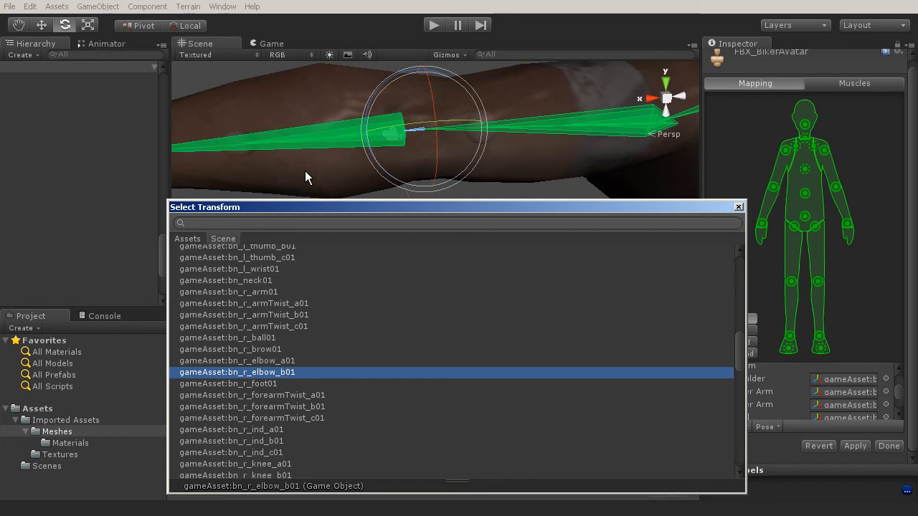
pyautogui.moveTo(289, 381)
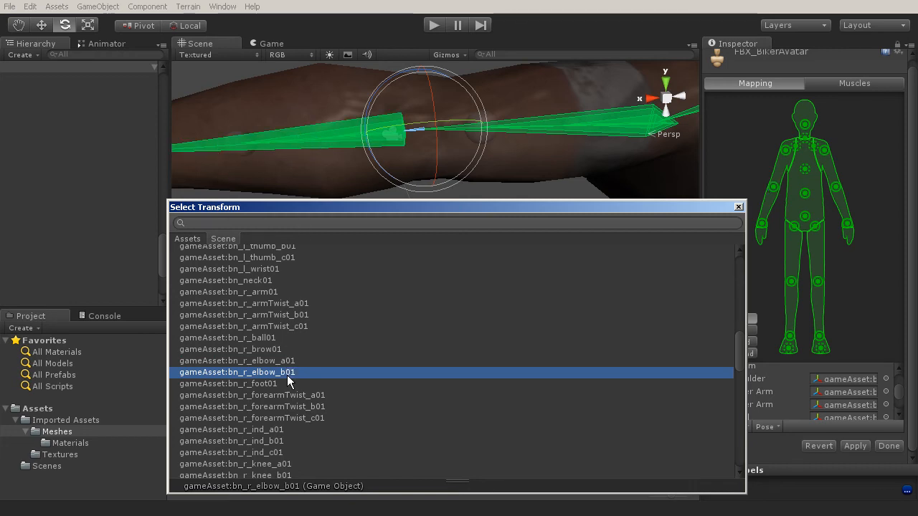
pyautogui.moveTo(304, 166)
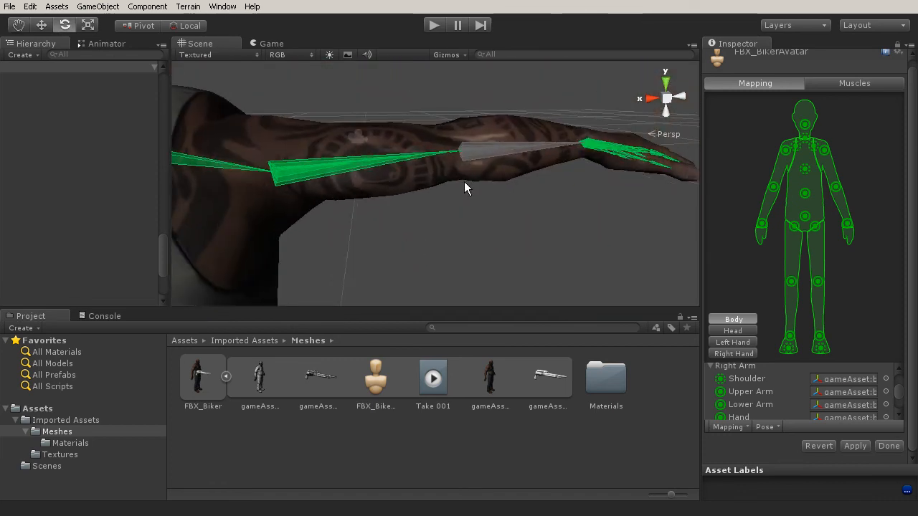
# Scroll to Left Arm and locate the bone assigned to its Lower Arm
pyautogui.scroll(-3)
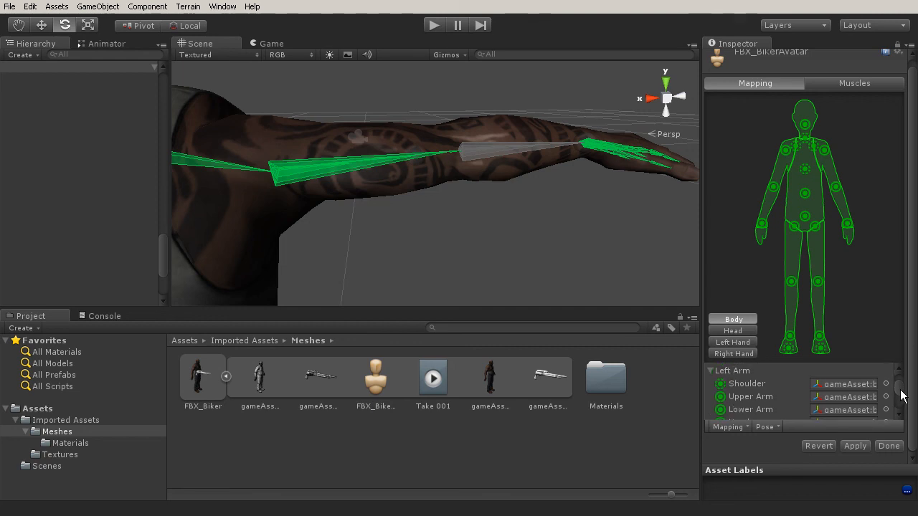
pyautogui.moveTo(887, 416)
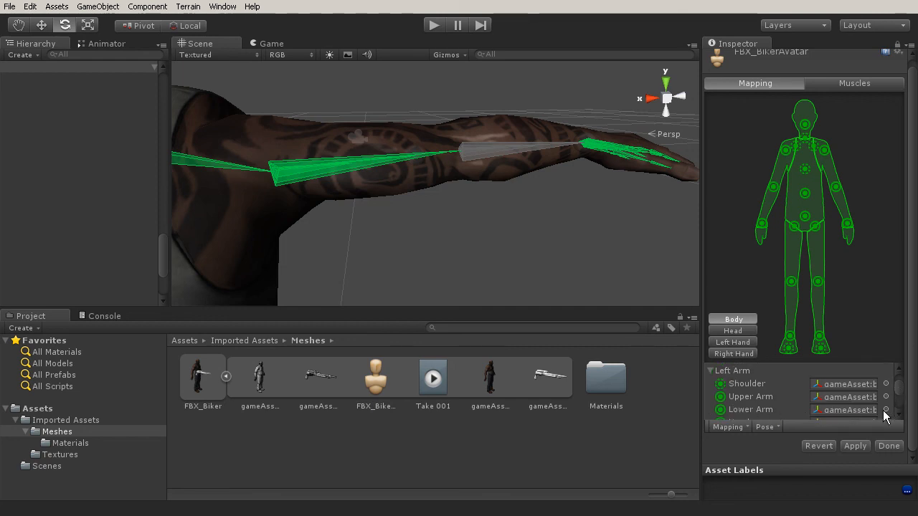
pyautogui.click(885, 410)
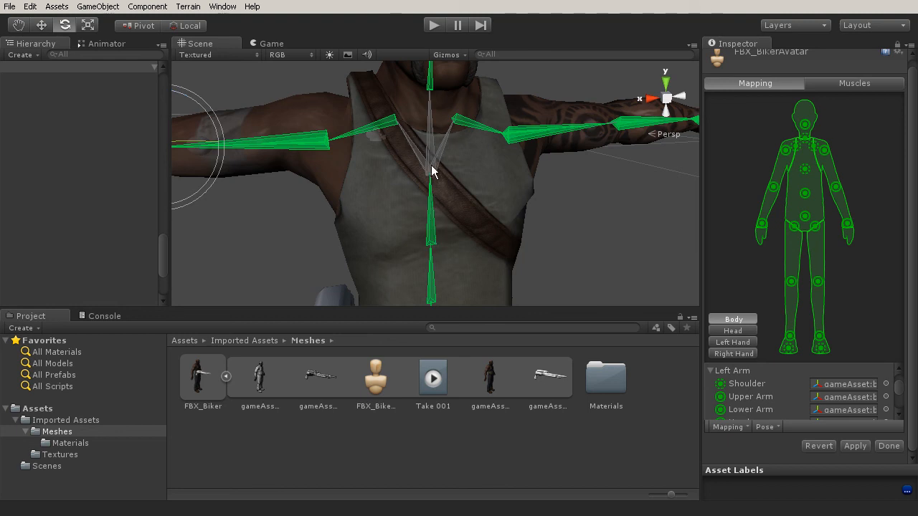
pyautogui.moveTo(385, 121)
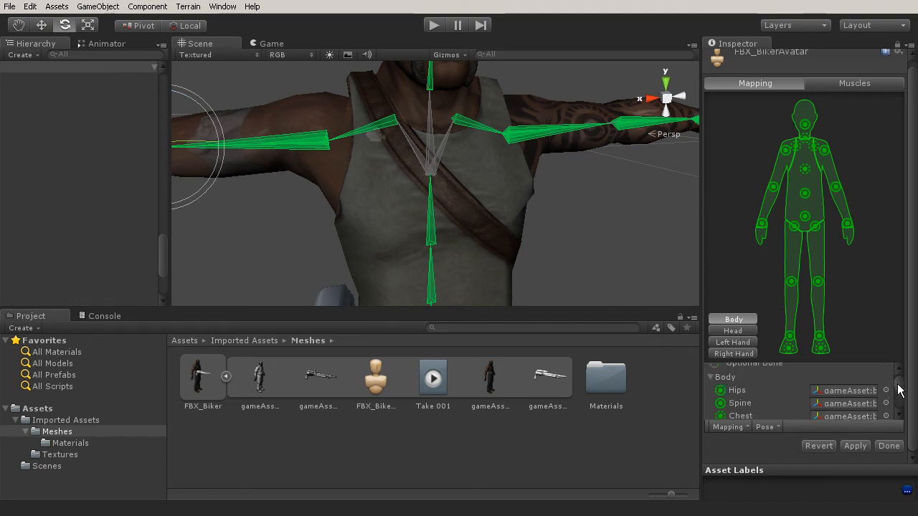
# Remap the avatar's Chest to the bn_spC01 spine bone and close the bone list
pyautogui.scroll(-3)
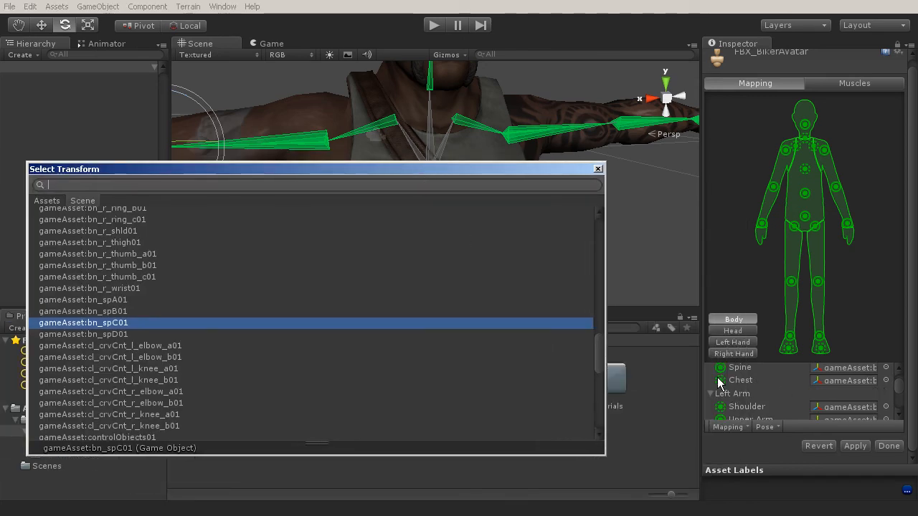
pyautogui.moveTo(723, 381)
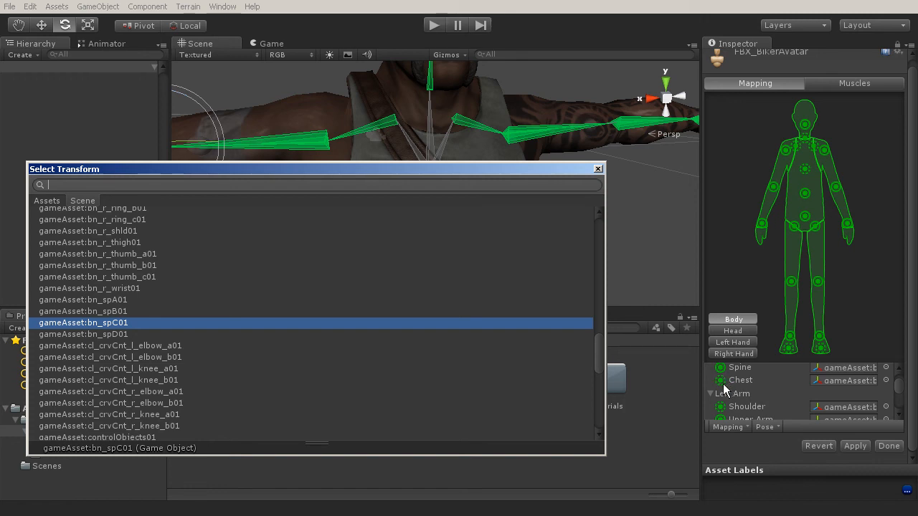
pyautogui.moveTo(753, 390)
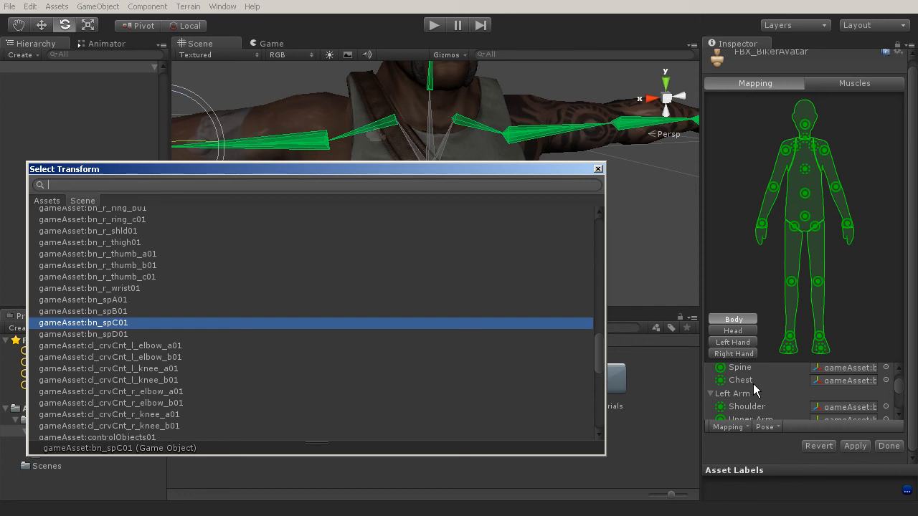
pyautogui.moveTo(832, 386)
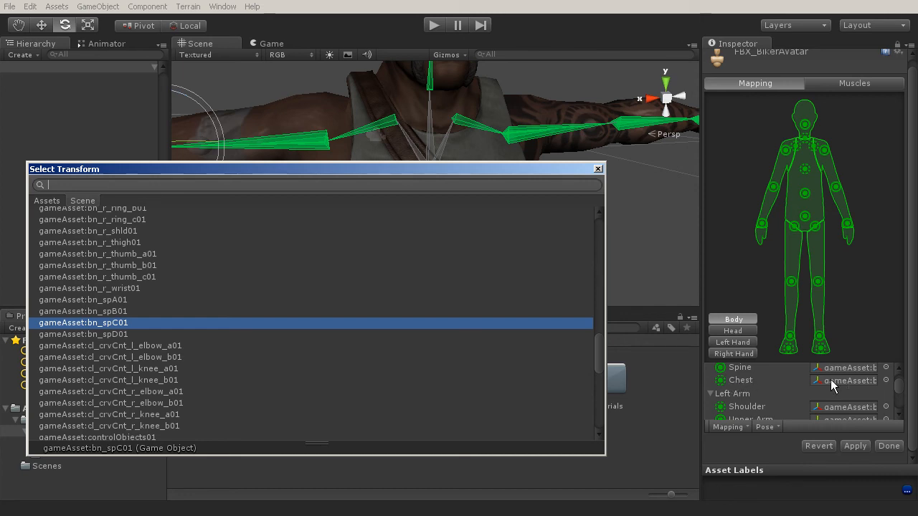
pyautogui.click(83, 334)
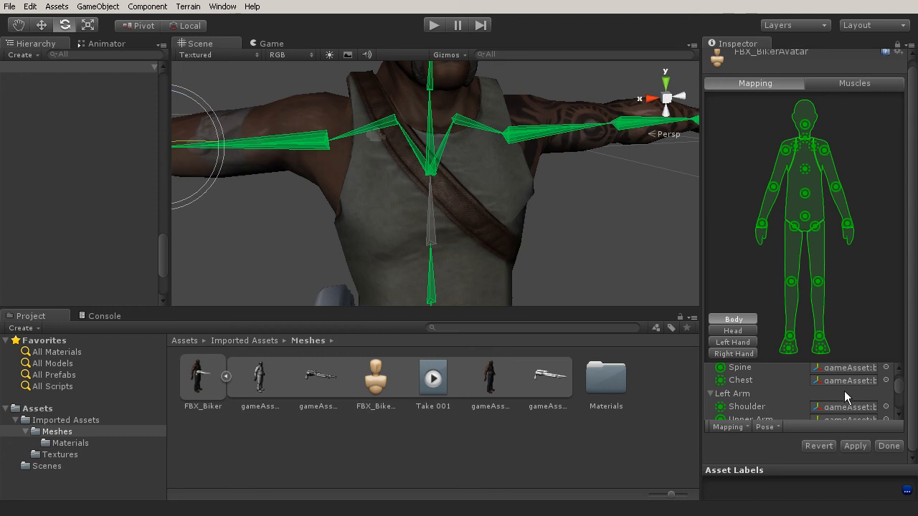
pyautogui.moveTo(427, 260)
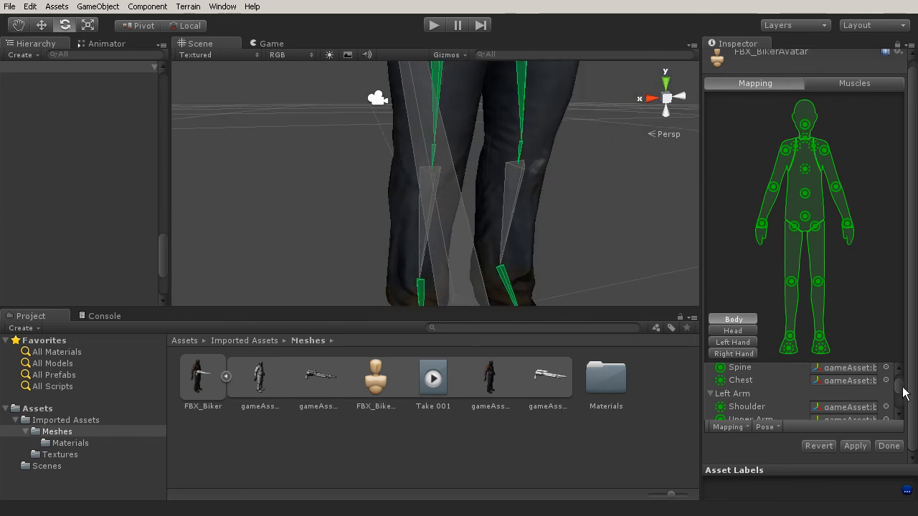
# Scroll to Left Leg and check the knee bone assigned to its Lower Leg
pyautogui.scroll(-3)
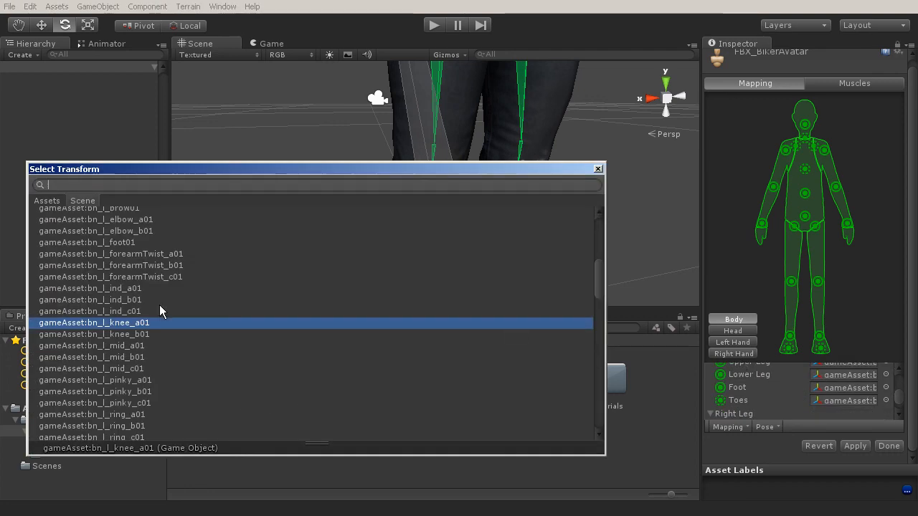
pyautogui.moveTo(115, 338)
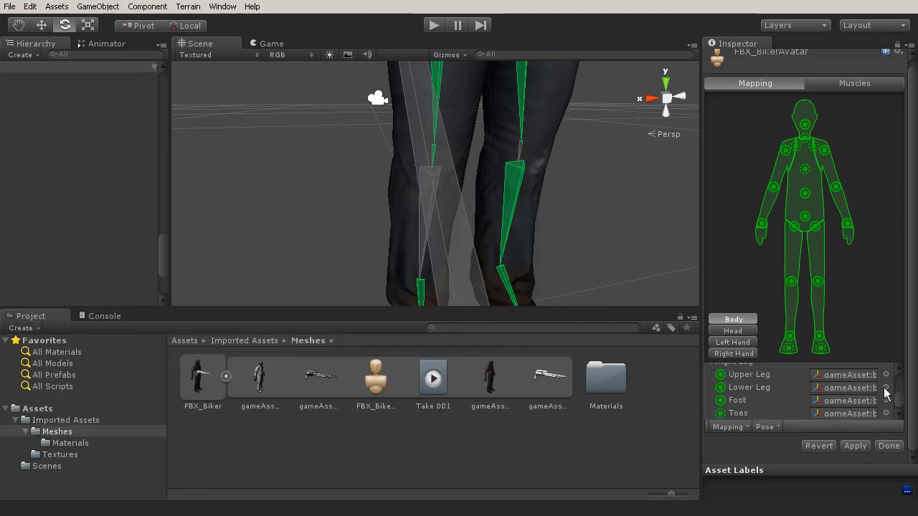
pyautogui.click(885, 387)
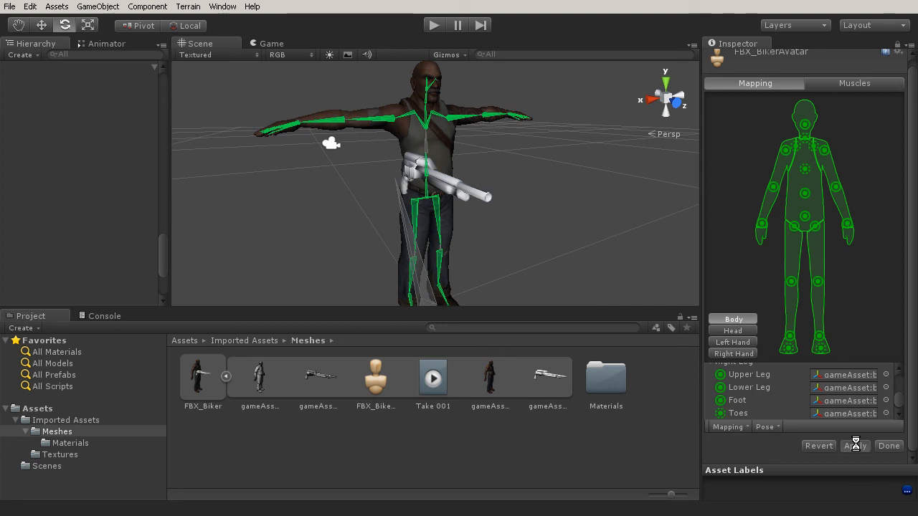
pyautogui.moveTo(415, 193)
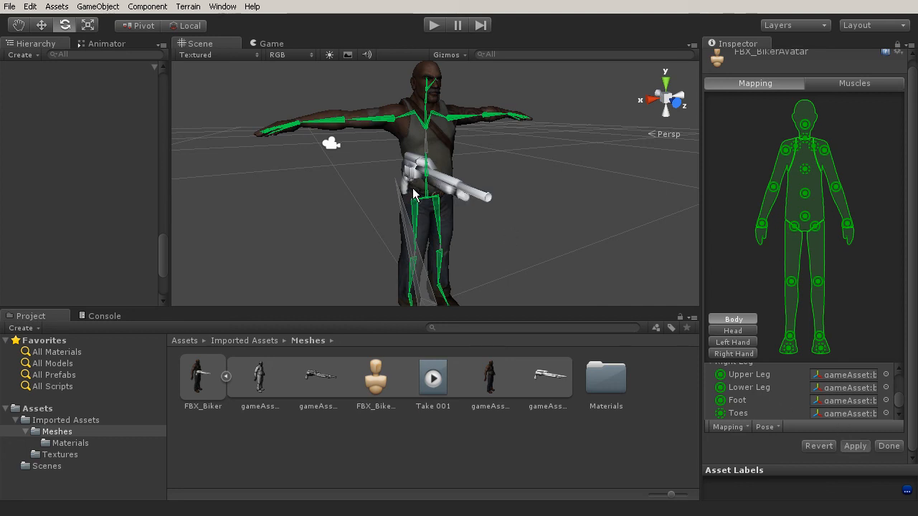
# Apply the remapped bone assignments to the biker avatar
pyautogui.click(889, 444)
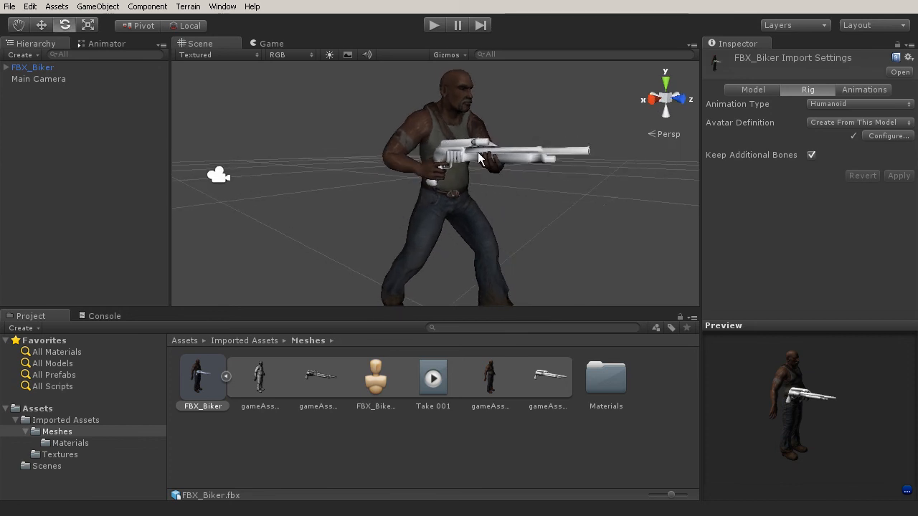
pyautogui.moveTo(466, 172)
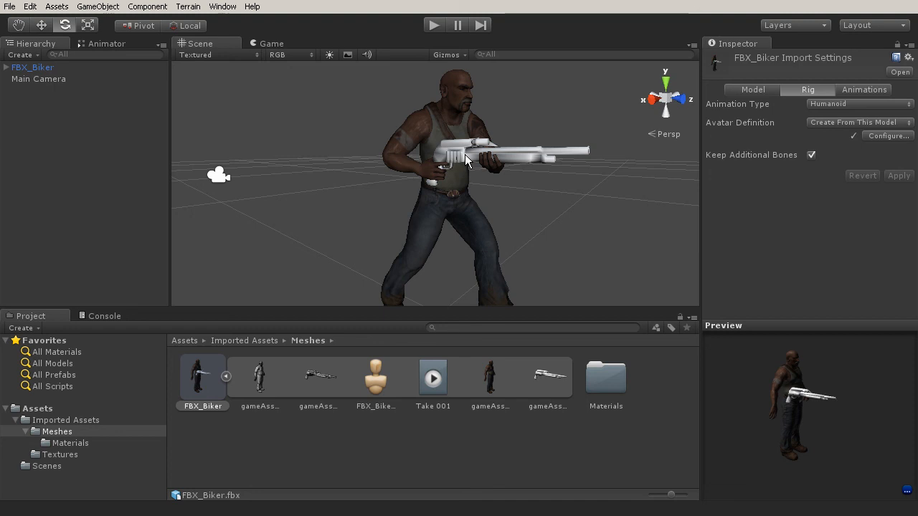
pyautogui.moveTo(470, 160)
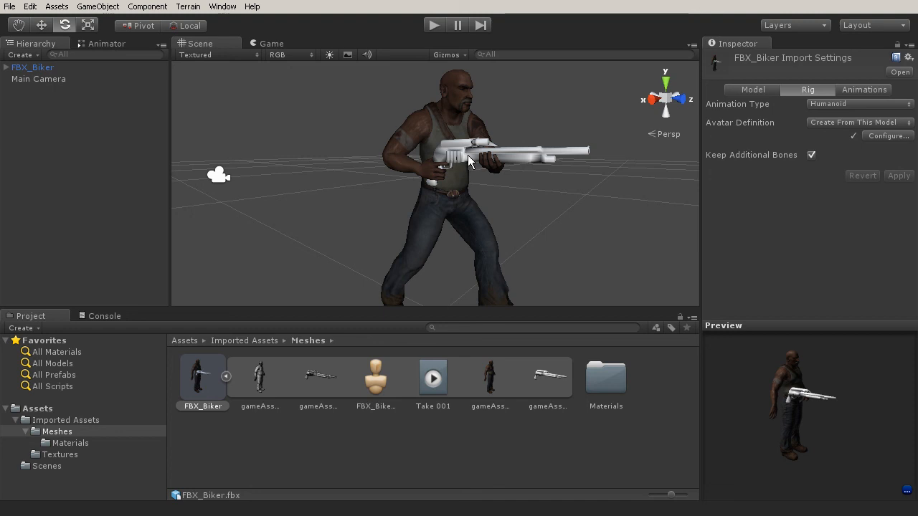
pyautogui.moveTo(580, 155)
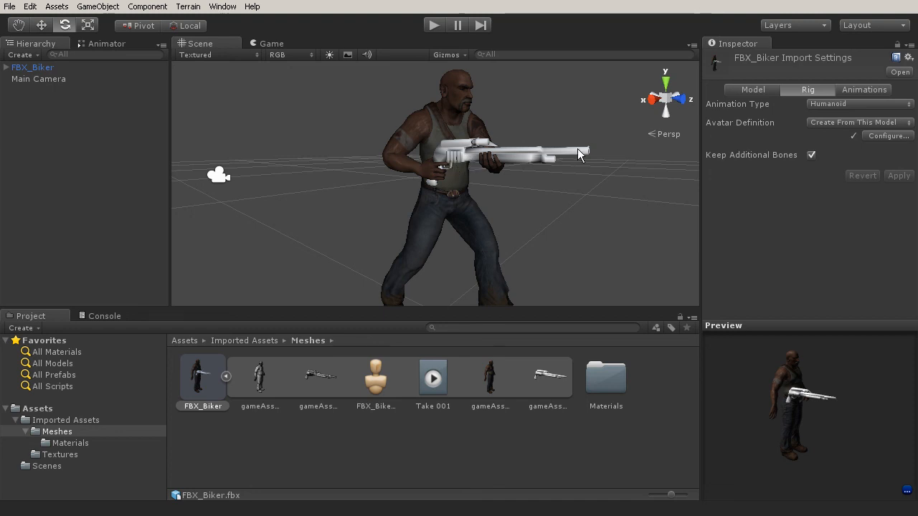
pyautogui.moveTo(599, 159)
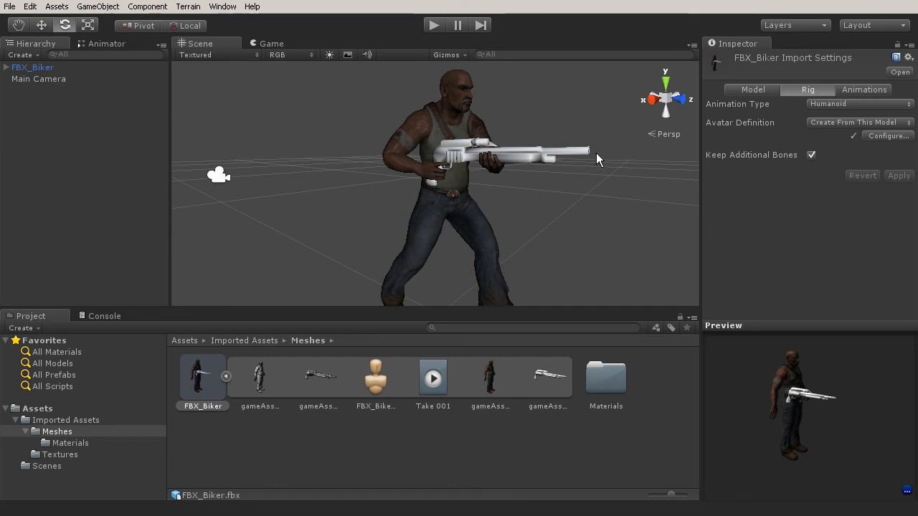